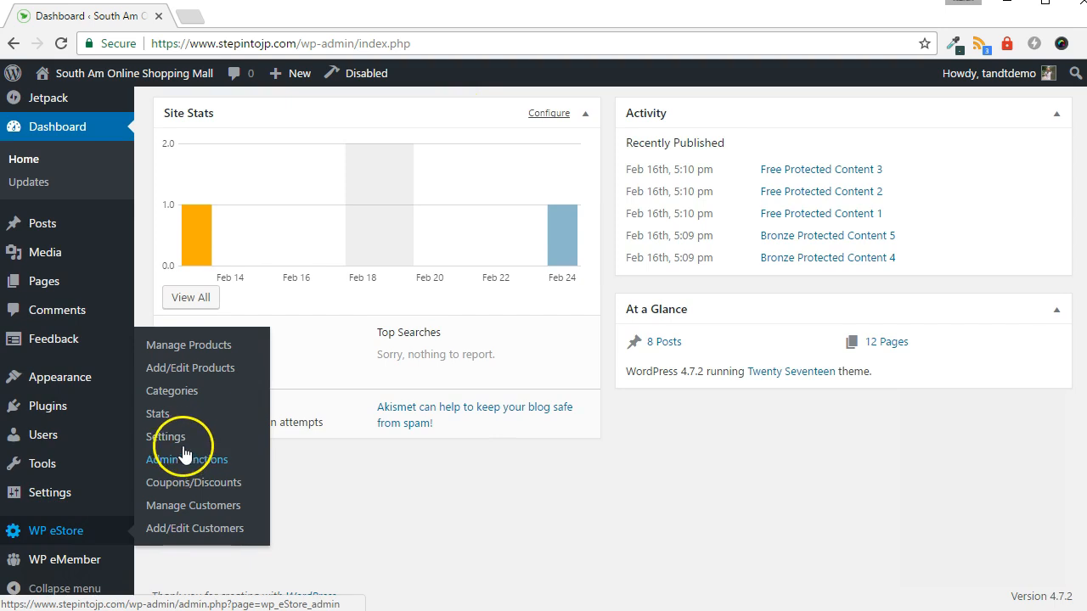
- Open the WP eStore Settings page from the admin sidebar
{"action": "left_click", "coordinate": [166, 436]}
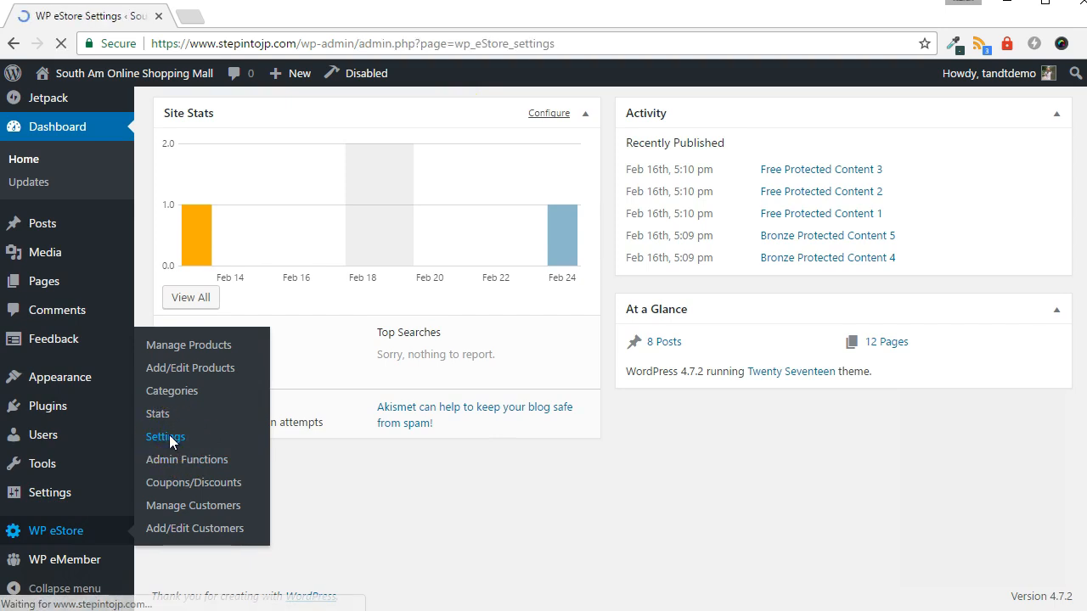
{"action": "left_click", "coordinate": [164, 437]}
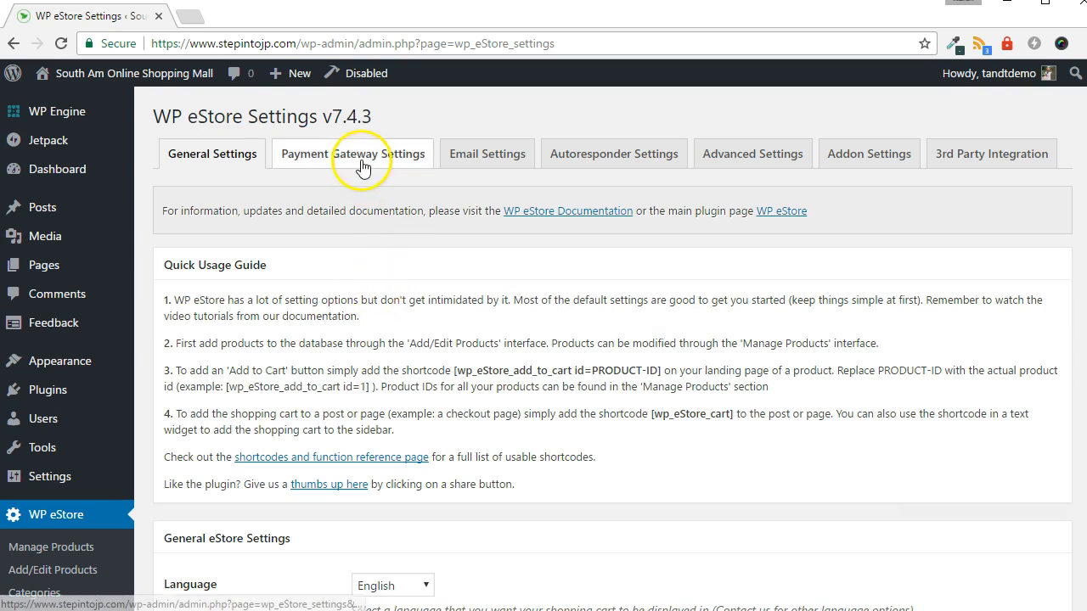
- Enable Use Multiple Payment Gateways in WP eStore's Payment Gateway Settings
{"action": "left_click", "coordinate": [352, 154]}
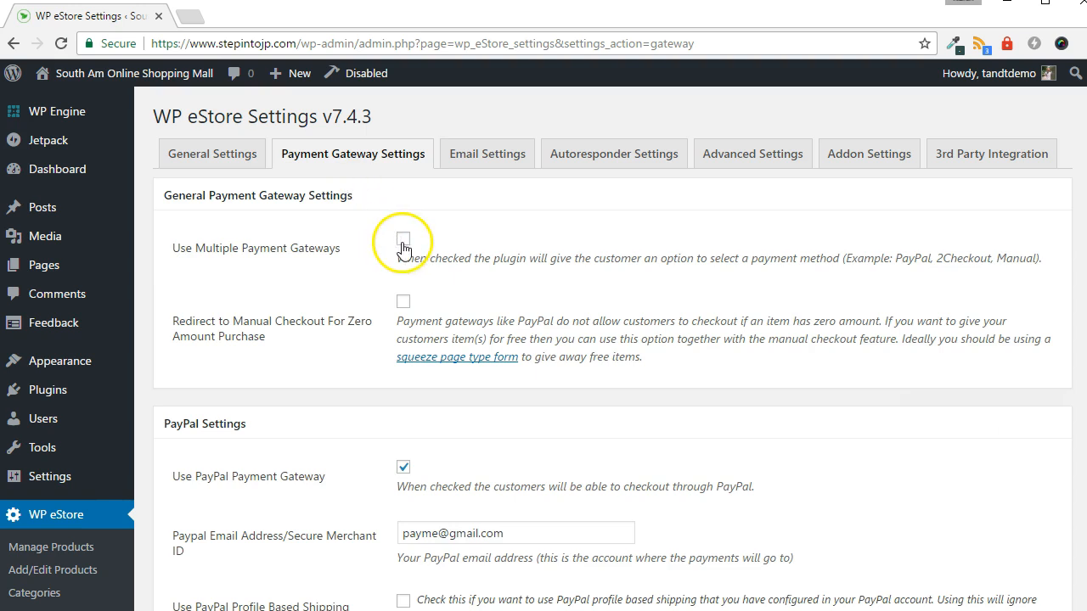
{"action": "left_click", "coordinate": [403, 238]}
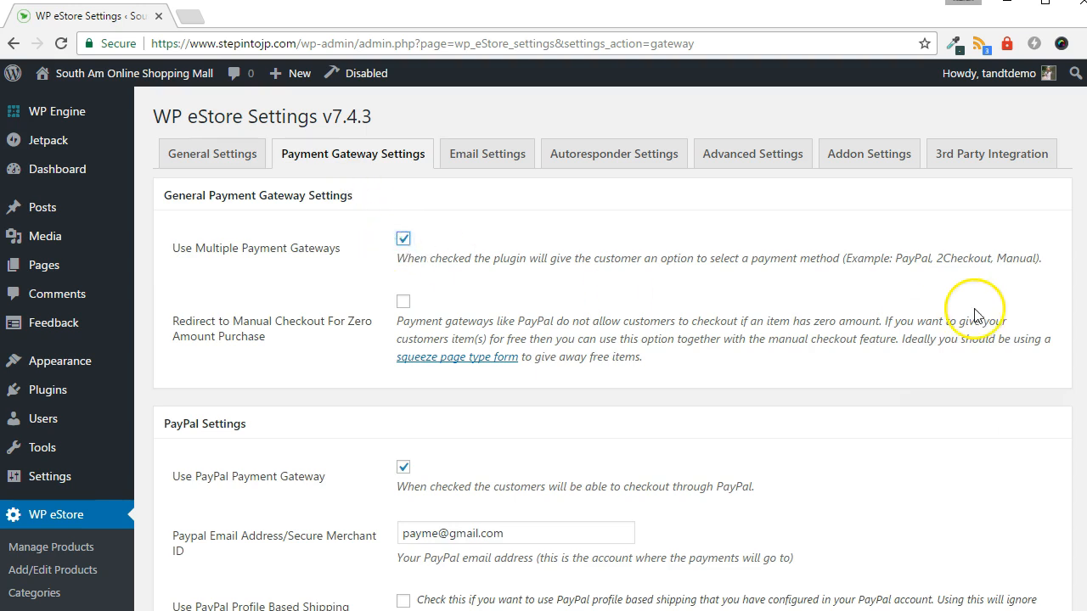
{"action": "mouse_move", "coordinate": [976, 314]}
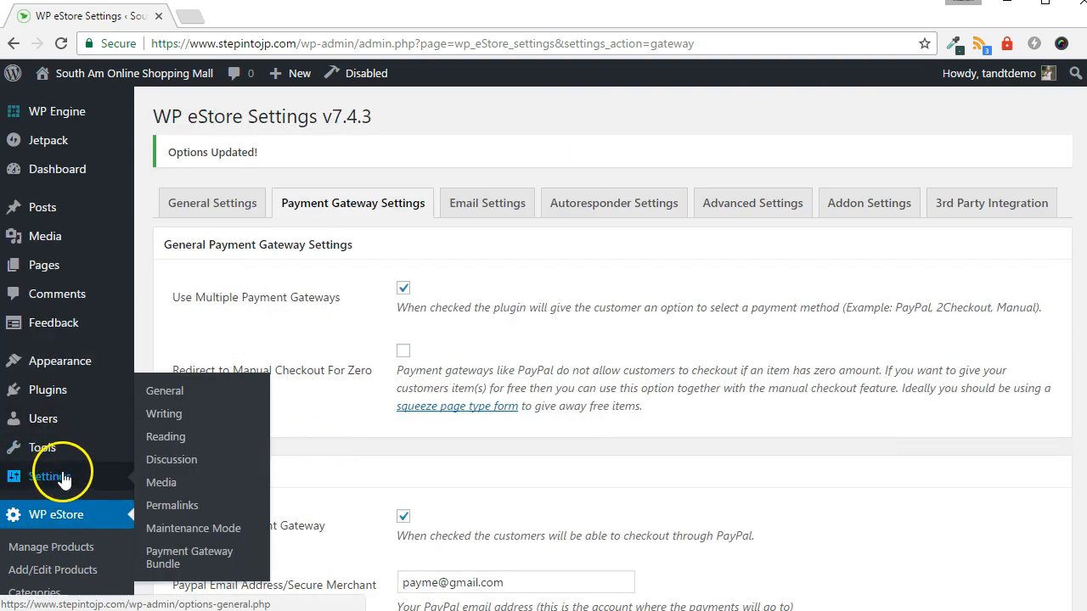
- Enable Use Stripe Payment in the Payment Gateway Bundle's Gateway Settings
{"action": "left_click", "coordinate": [188, 557]}
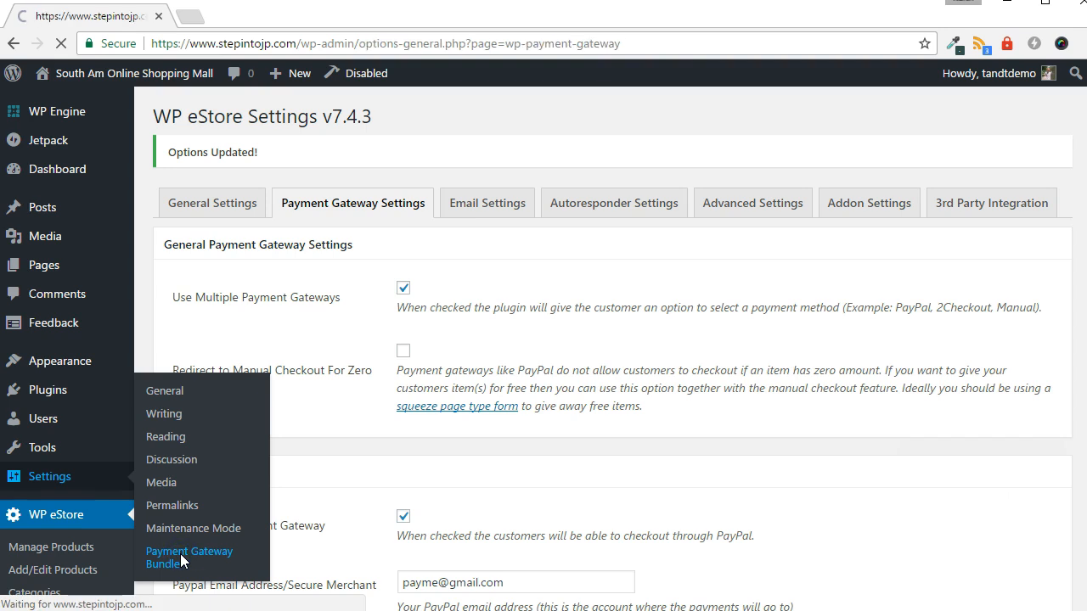
{"action": "left_click", "coordinate": [189, 557]}
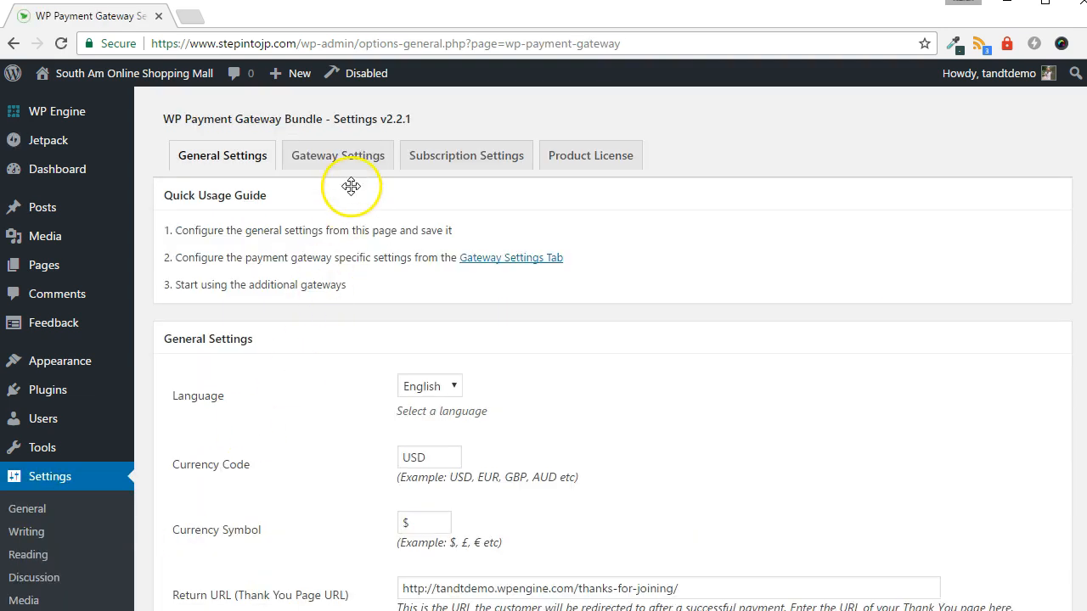
{"action": "left_click", "coordinate": [337, 155]}
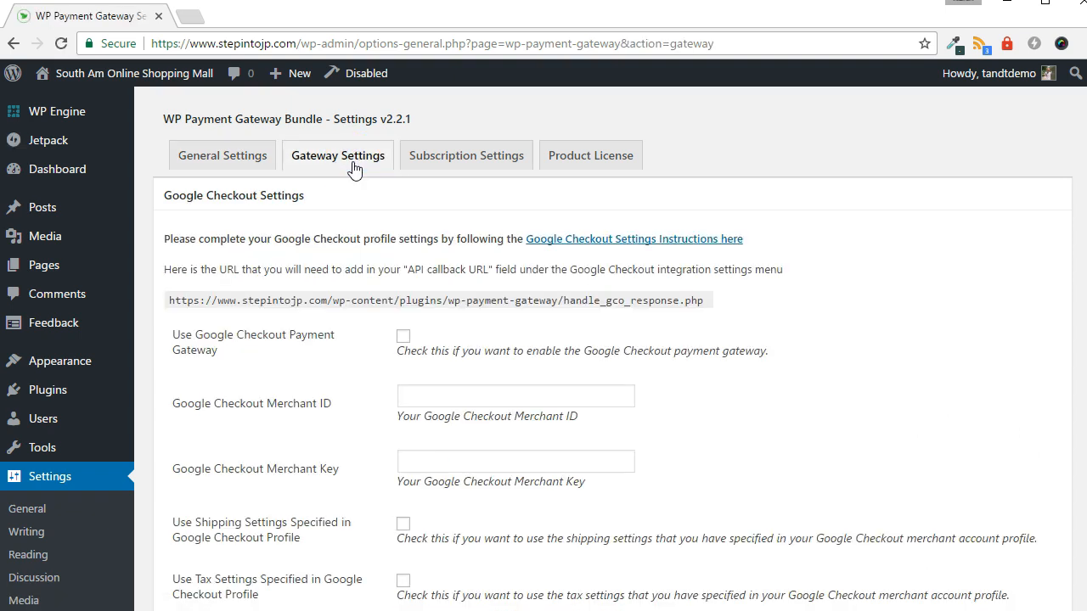
{"action": "scroll", "scroll_direction": "down", "scroll_amount": 3}
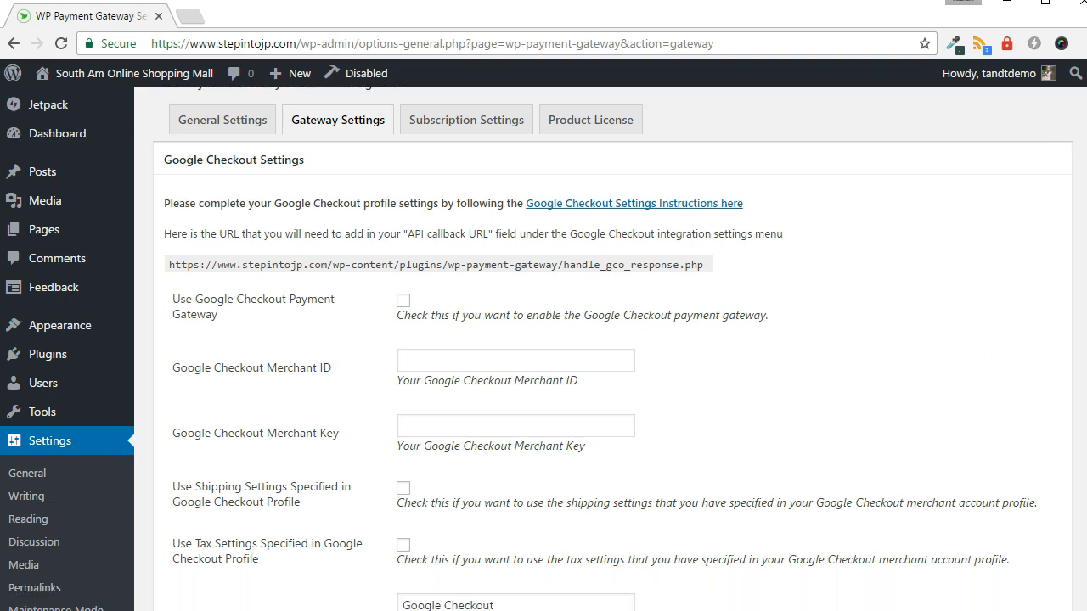
{"action": "scroll", "scroll_direction": "down", "scroll_amount": 3}
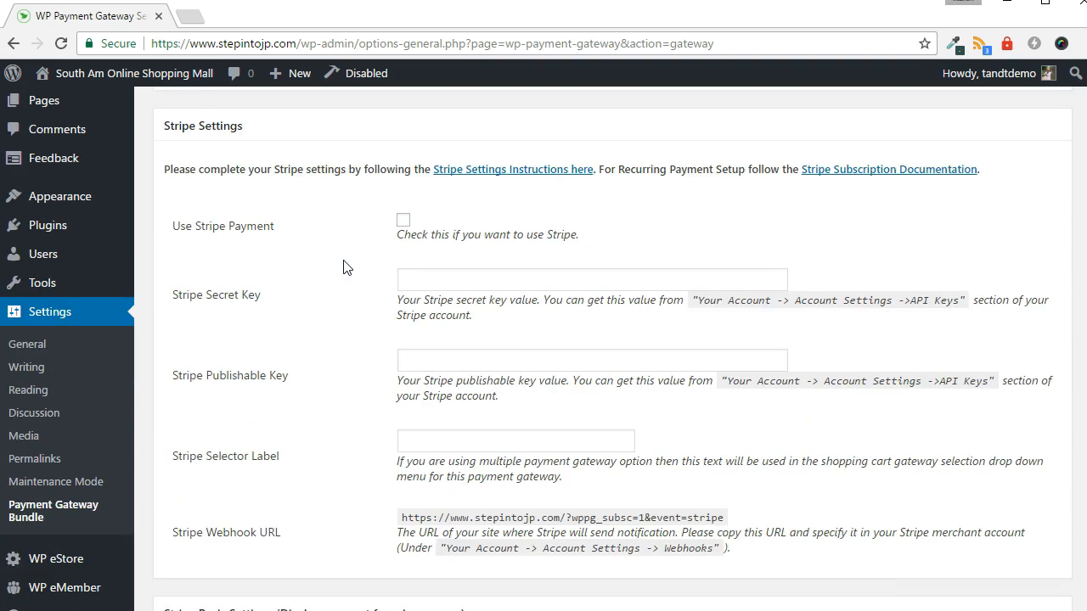
{"action": "left_click", "coordinate": [403, 221]}
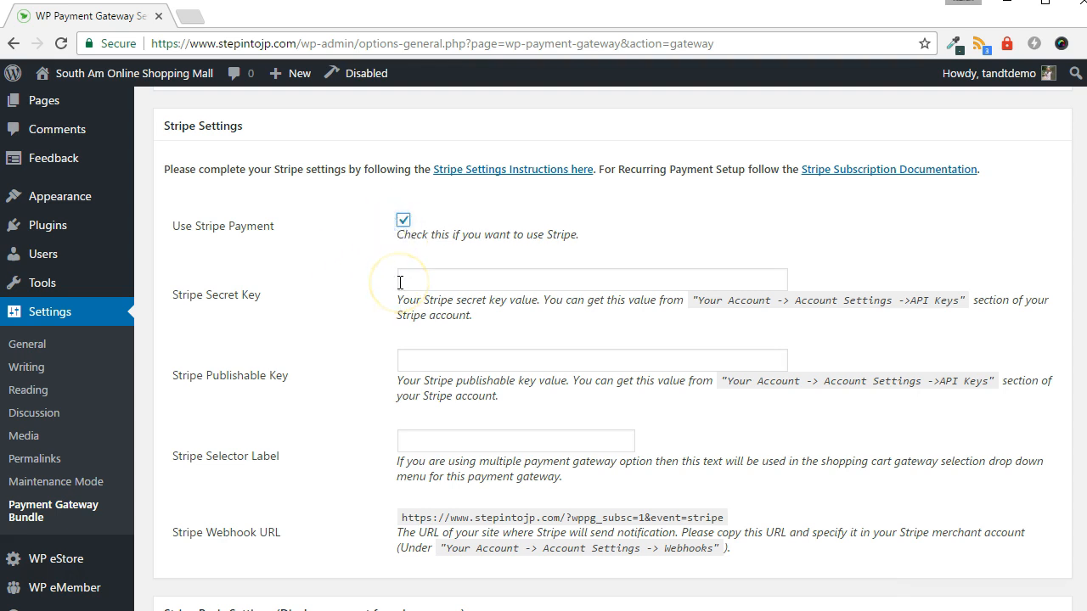
{"action": "left_click", "coordinate": [246, 15]}
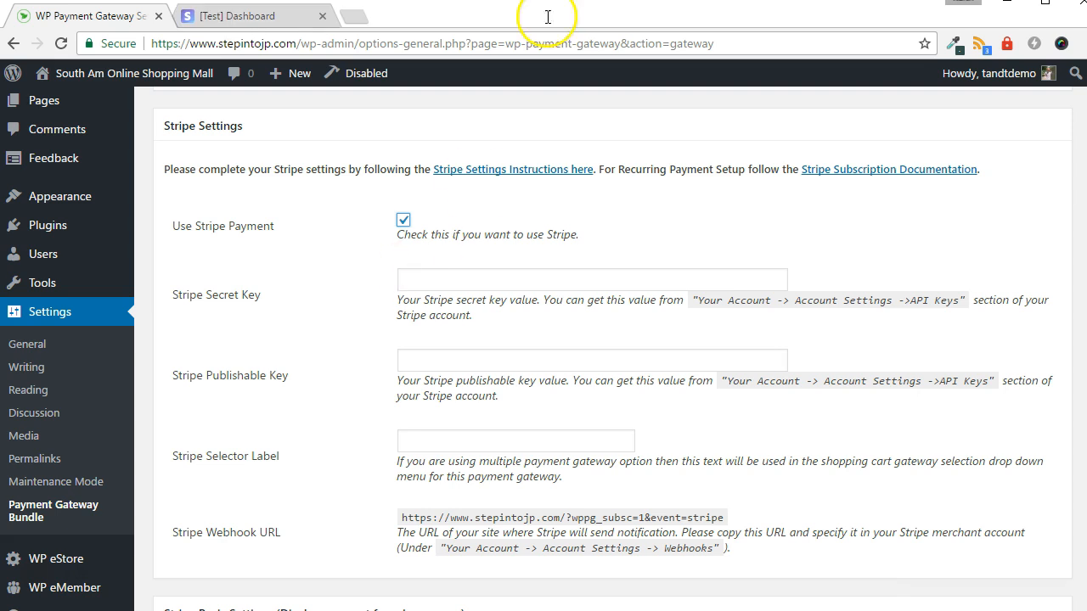
- Copy the test secret and publishable keys from Stripe's API page into WordPress
{"action": "left_click", "coordinate": [238, 15]}
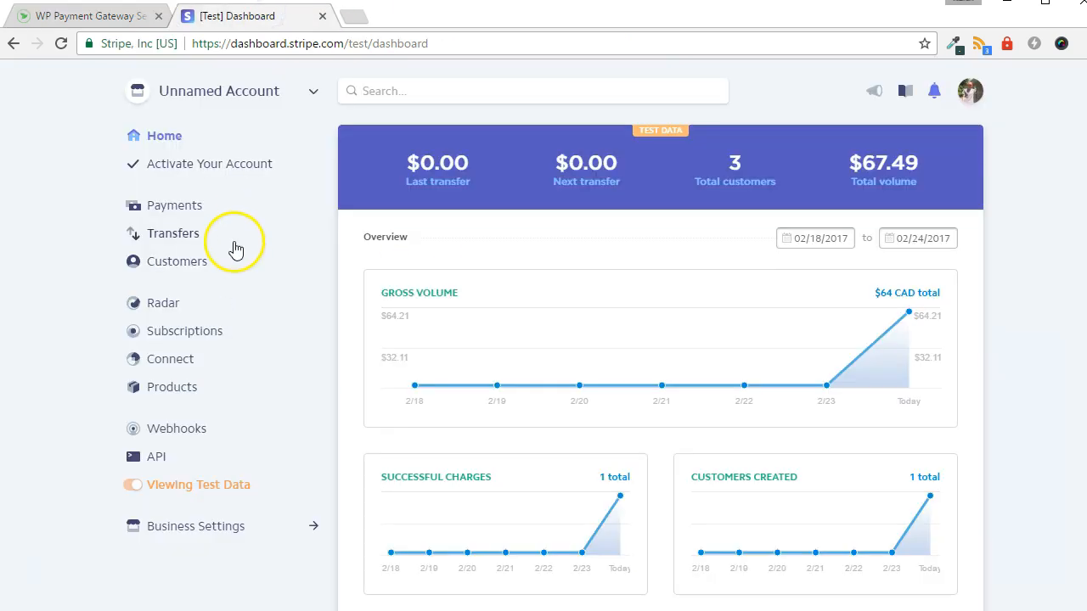
{"action": "mouse_move", "coordinate": [177, 428]}
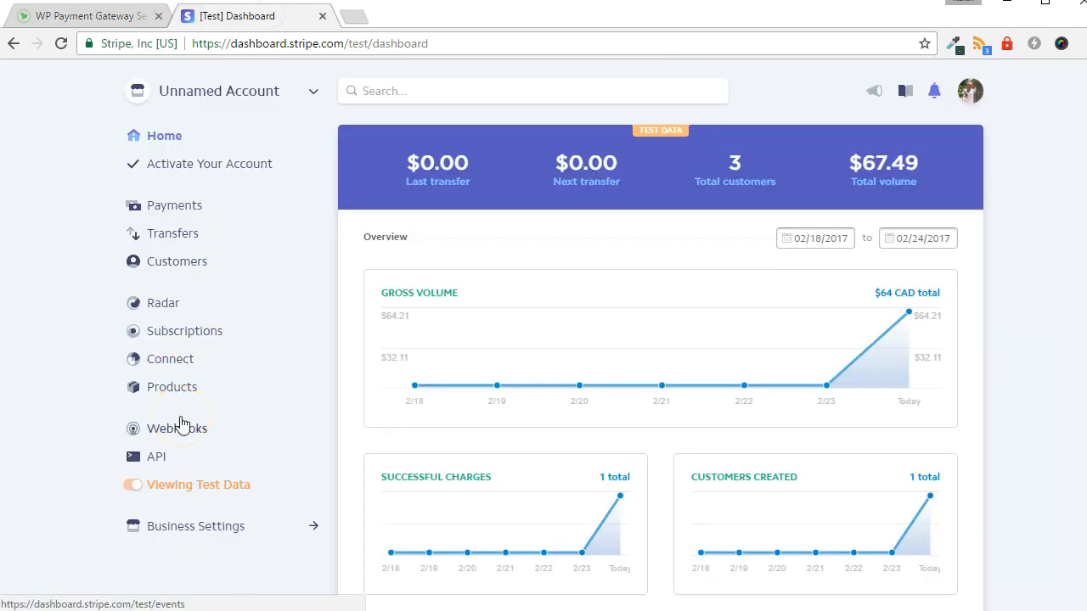
{"action": "mouse_move", "coordinate": [156, 456]}
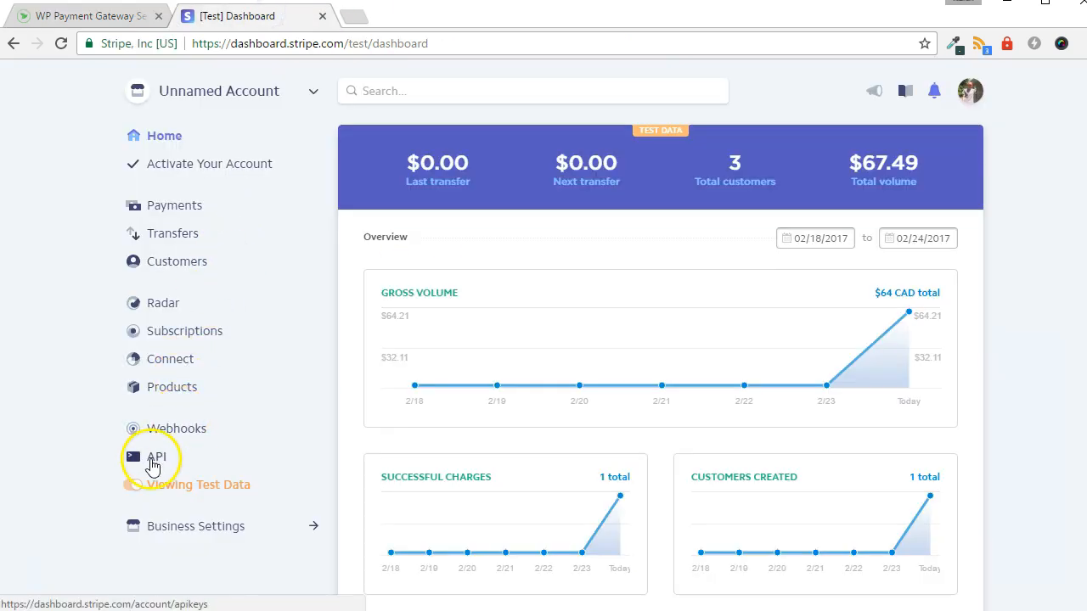
{"action": "left_click", "coordinate": [156, 456]}
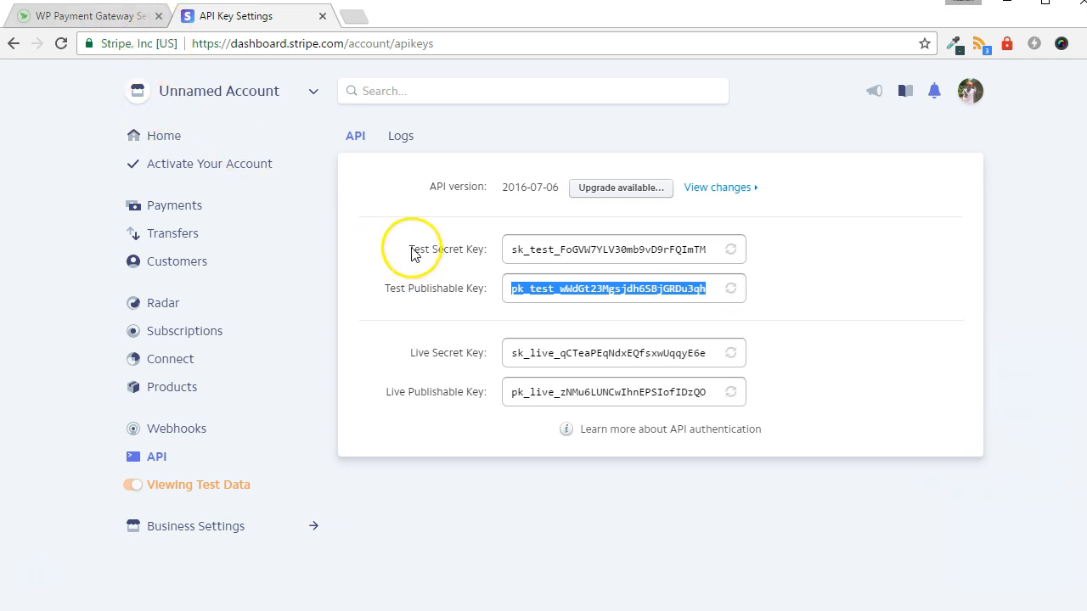
{"action": "left_click", "coordinate": [85, 16]}
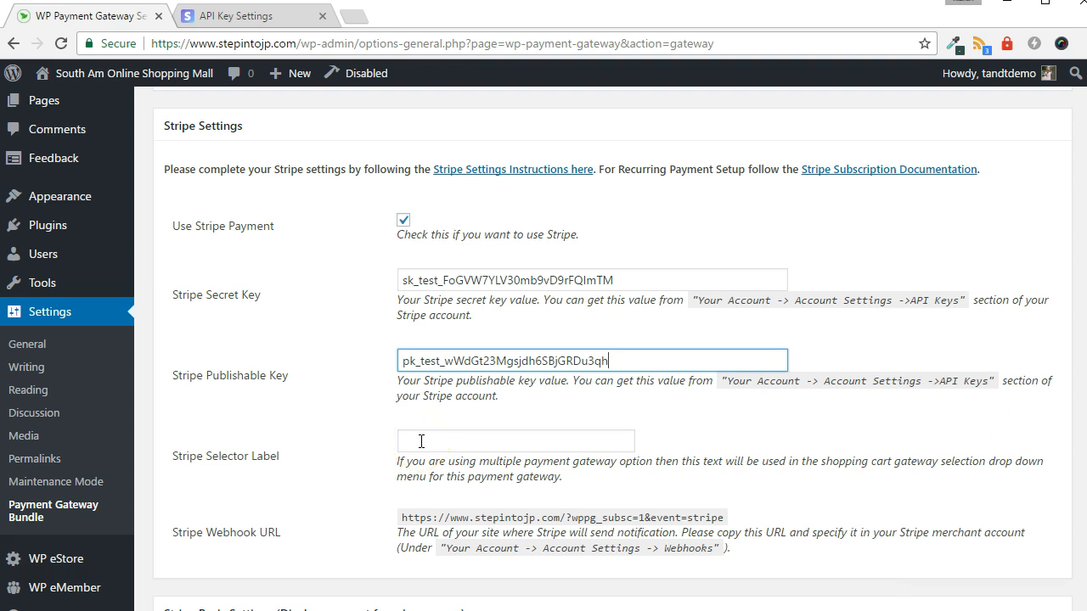
- Save the Stripe gateway settings with test keys and selector label 'Pay with Stripe'
{"action": "type", "text": "Pay with Stripe"}
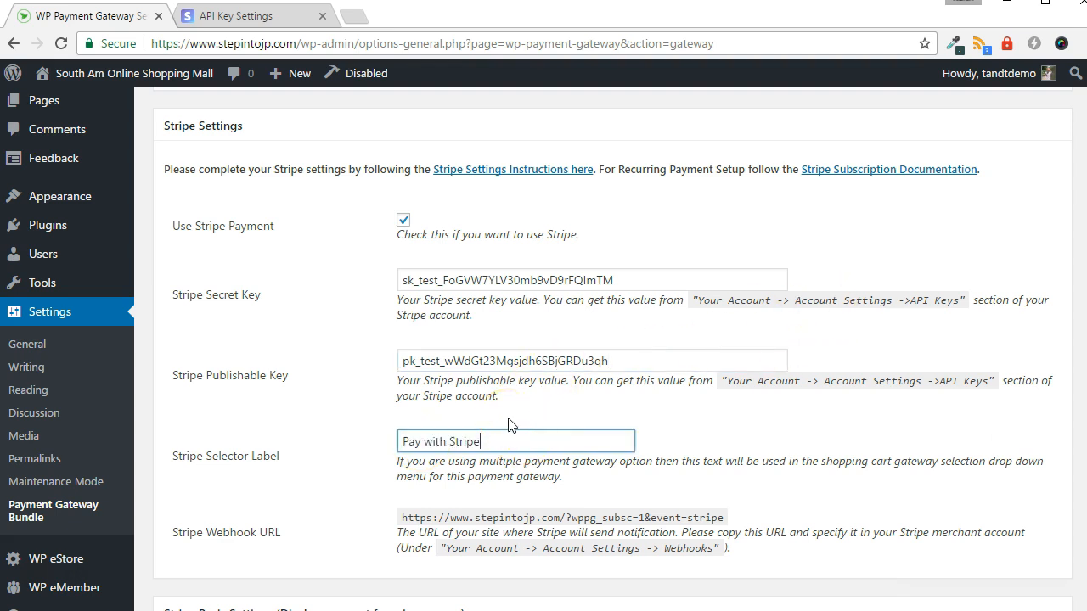
{"action": "scroll", "scroll_direction": "down", "scroll_amount": 3}
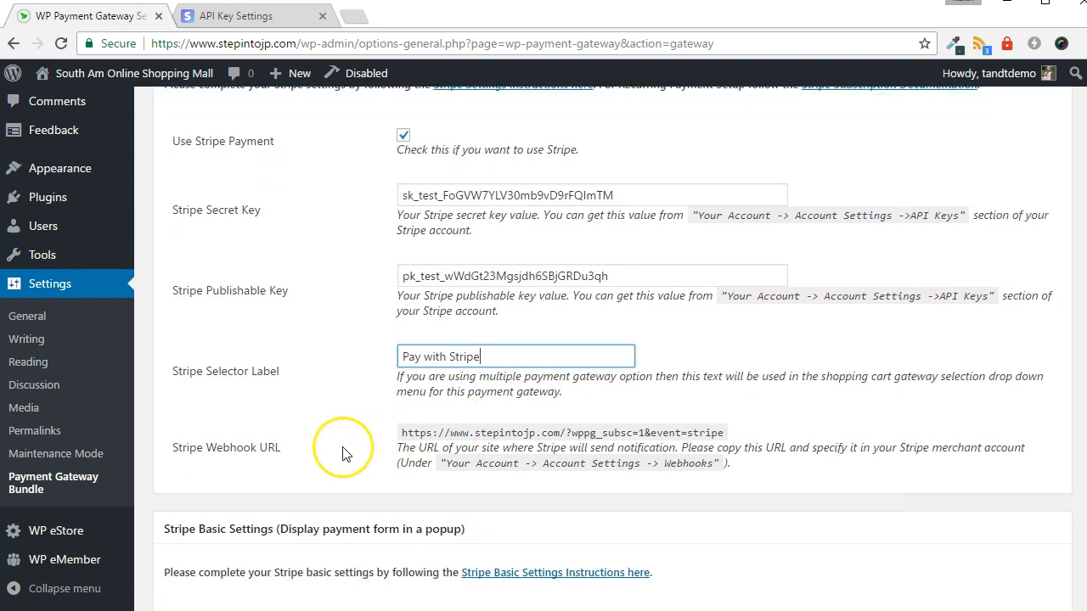
{"action": "mouse_move", "coordinate": [346, 453]}
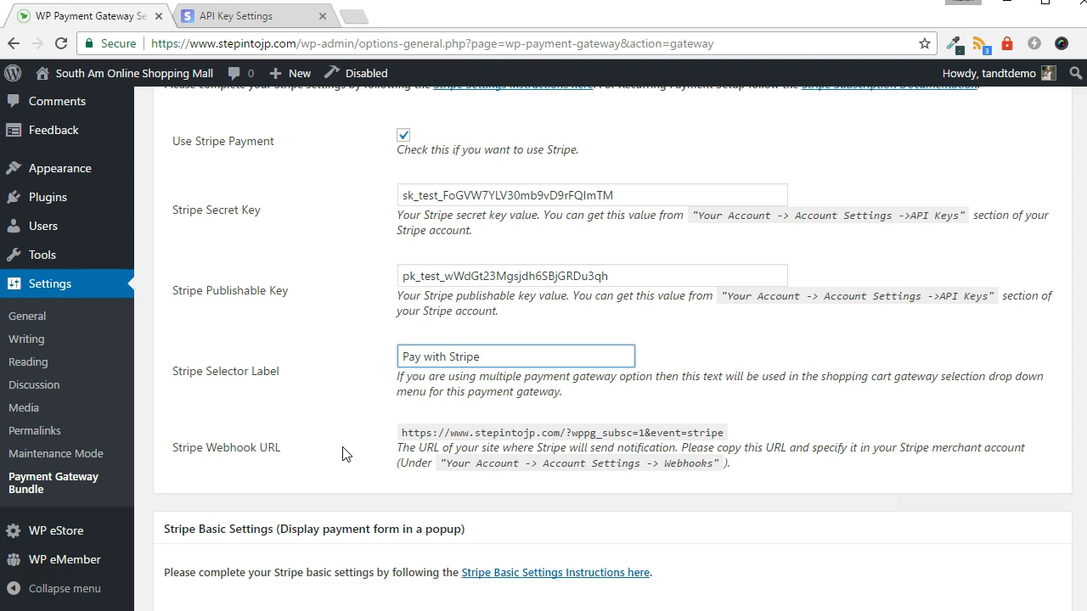
{"action": "double_click", "coordinate": [439, 356]}
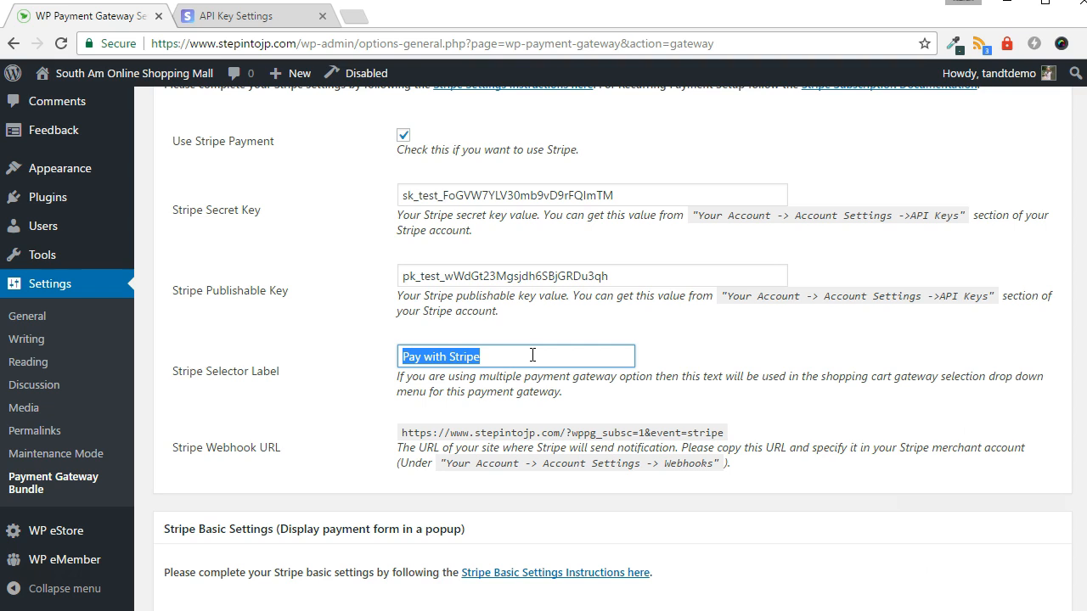
{"action": "mouse_move", "coordinate": [1070, 242]}
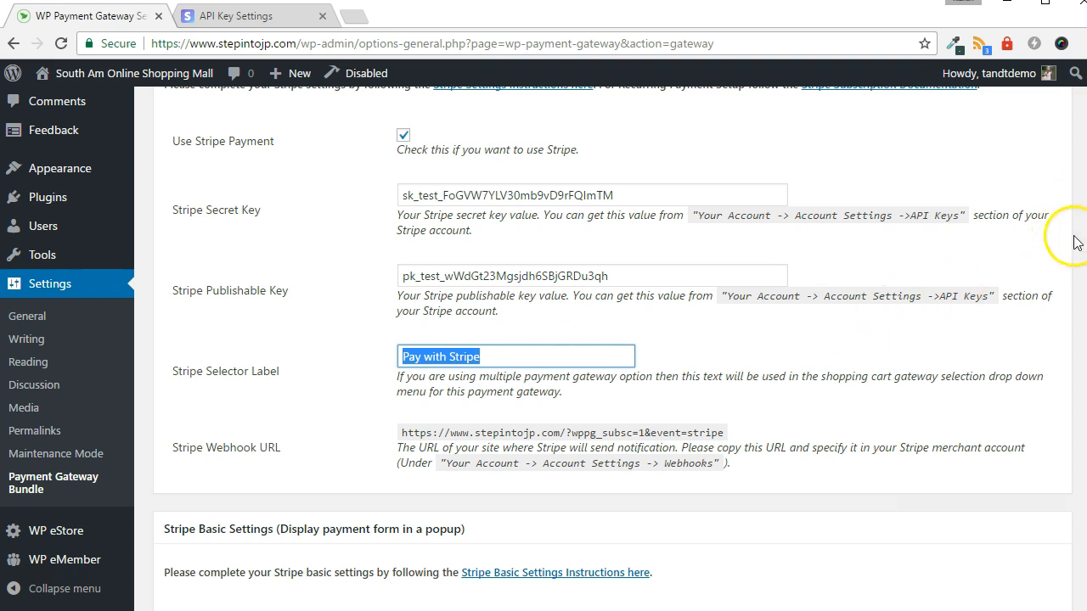
{"action": "scroll", "scroll_direction": "down", "scroll_amount": 3}
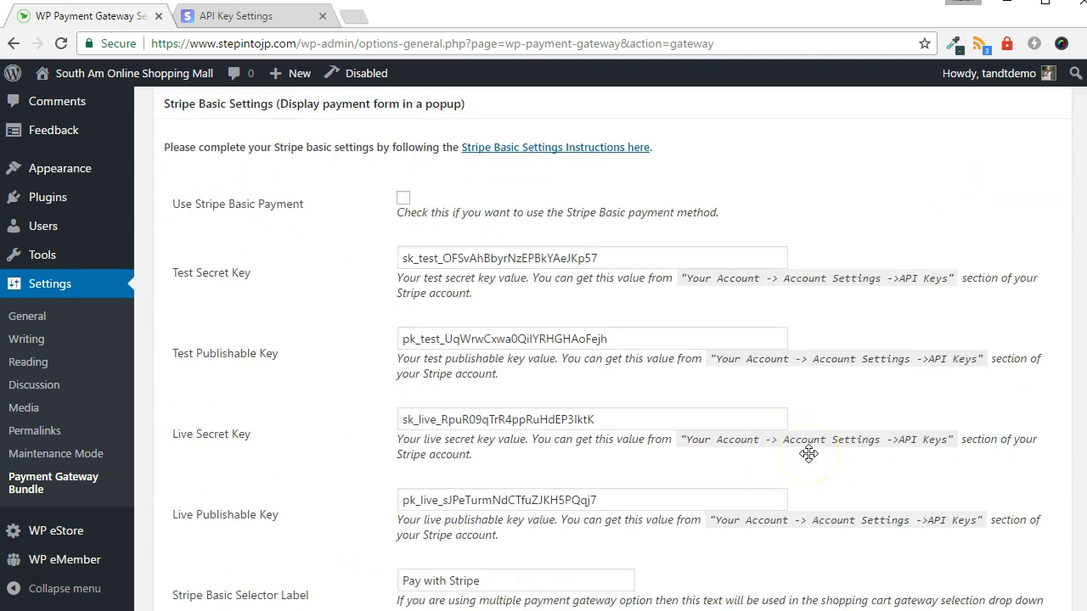
{"action": "scroll", "scroll_direction": "down", "scroll_amount": 3}
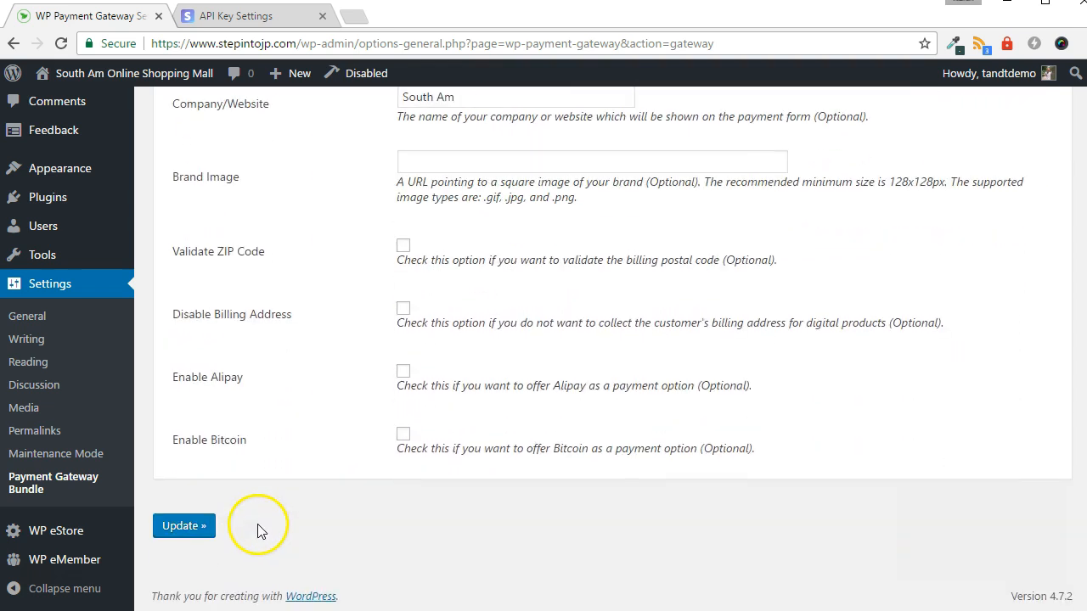
{"action": "left_click", "coordinate": [183, 525]}
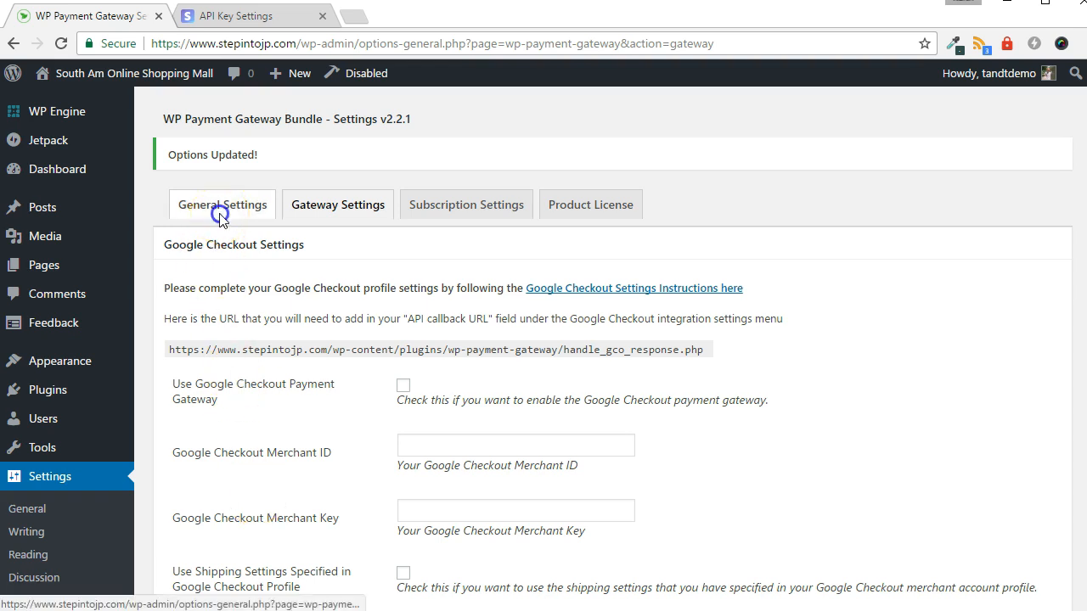
{"action": "left_click", "coordinate": [221, 204]}
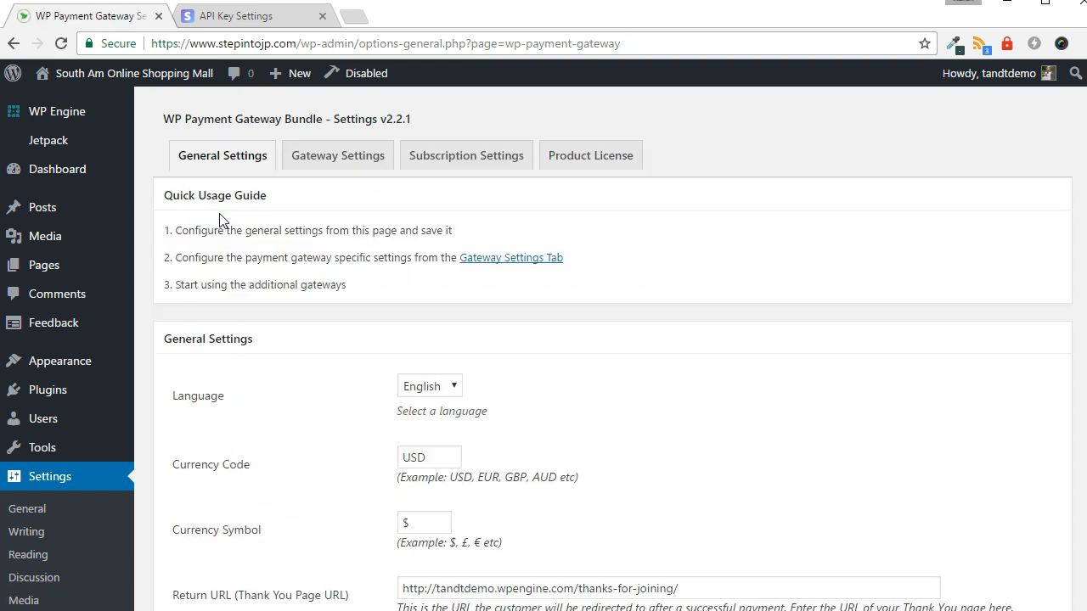
{"action": "mouse_move", "coordinate": [251, 329]}
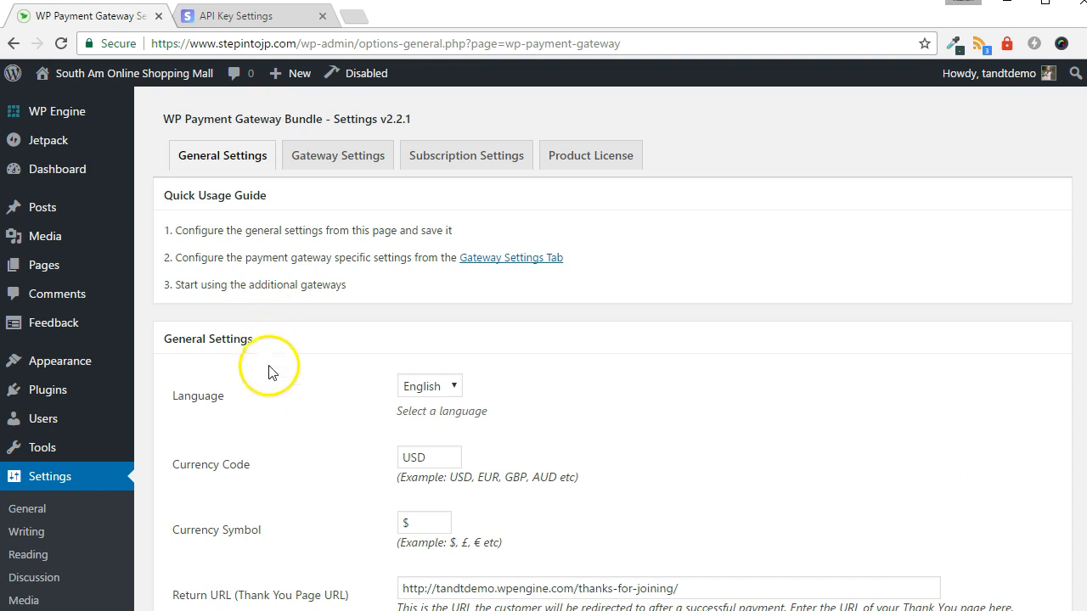
{"action": "scroll", "scroll_direction": "down", "scroll_amount": 3}
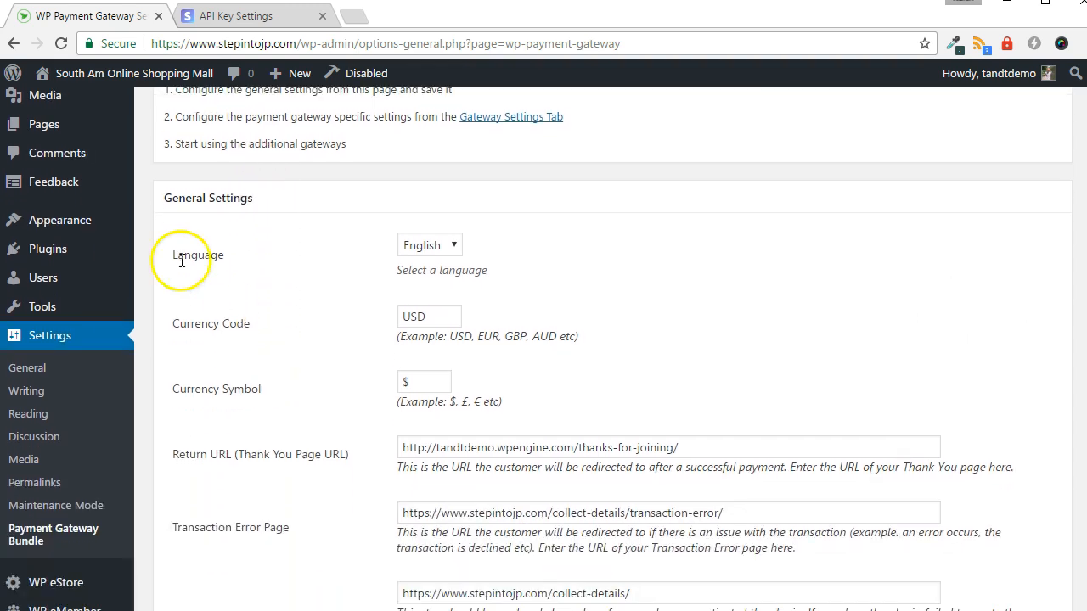
{"action": "mouse_move", "coordinate": [217, 388]}
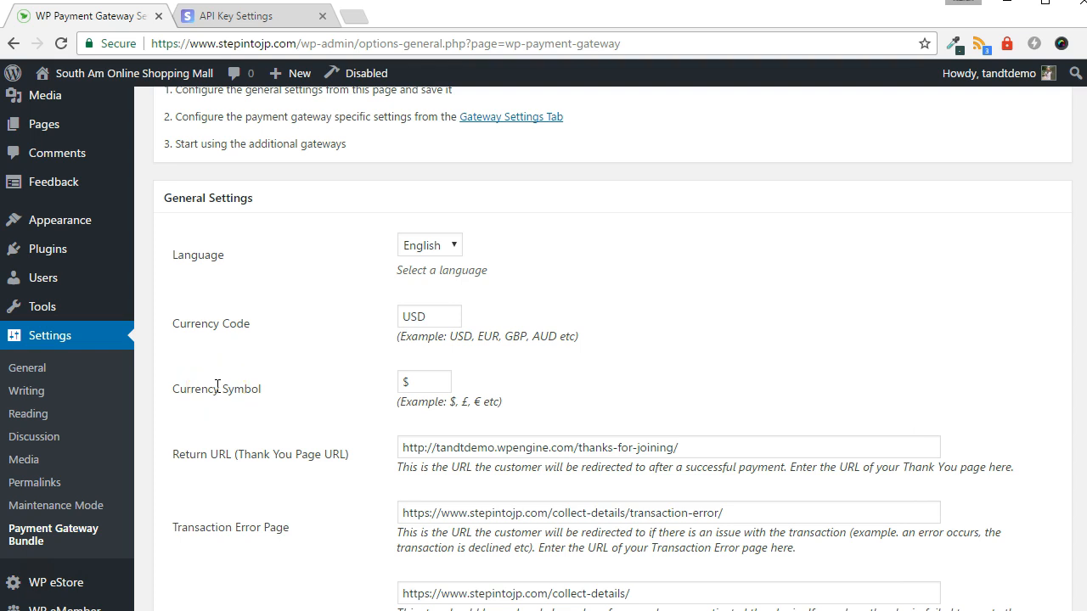
{"action": "scroll", "scroll_direction": "down", "scroll_amount": 3}
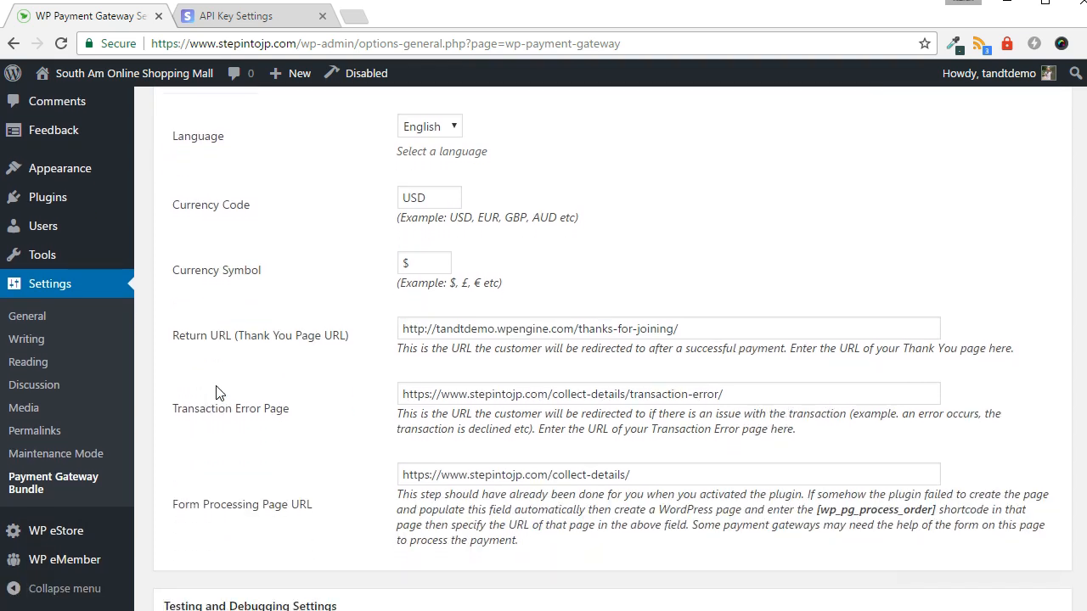
{"action": "scroll", "scroll_direction": "down", "scroll_amount": 3}
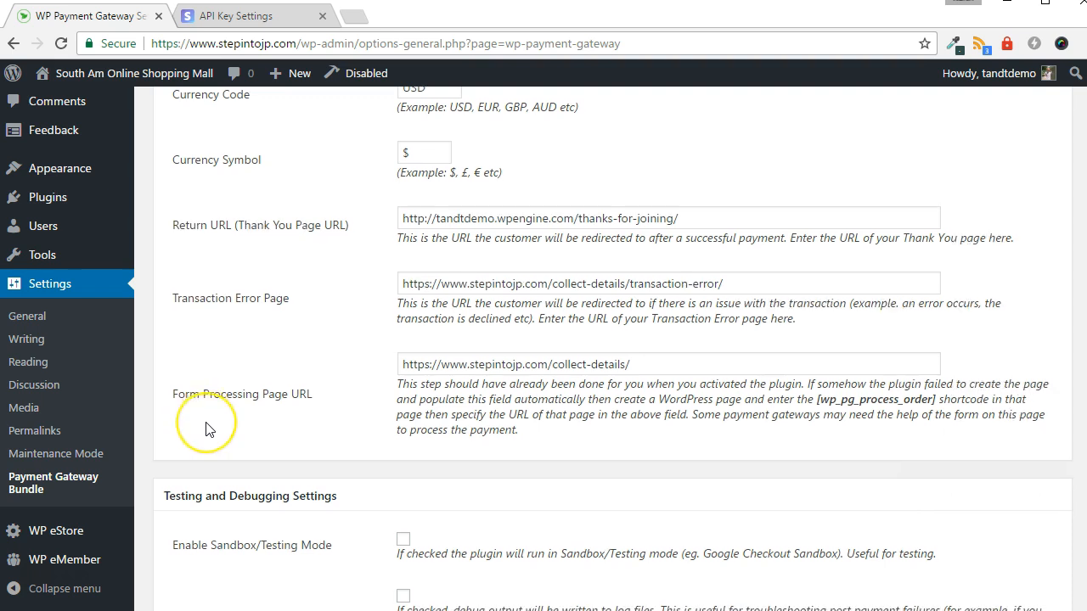
{"action": "scroll", "scroll_direction": "down", "scroll_amount": 3}
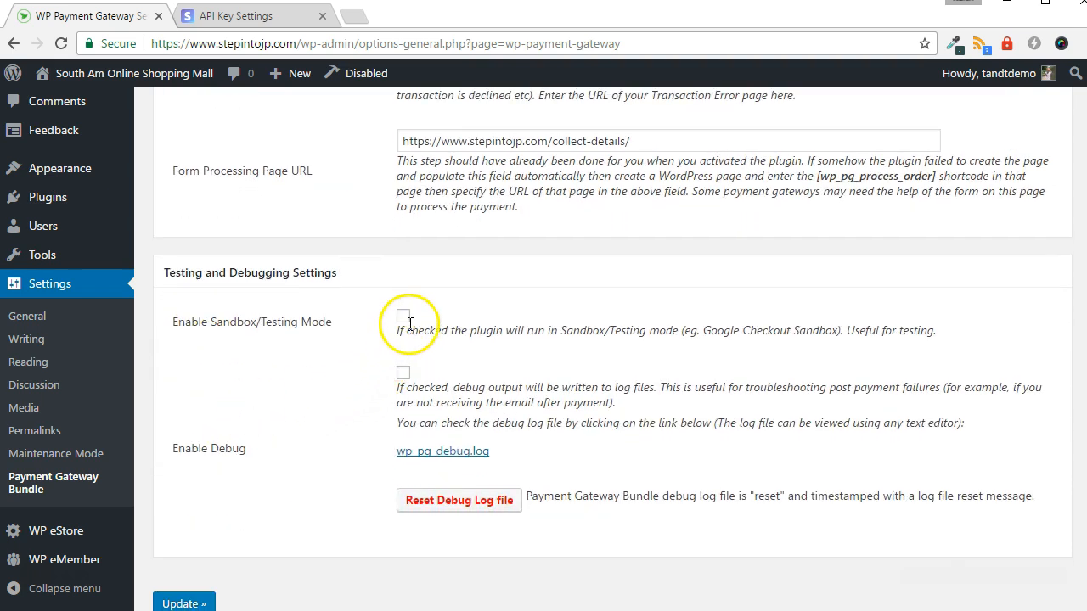
- Save the bundle settings with Sandbox/Testing Mode on and Debug left off
{"action": "left_click", "coordinate": [403, 315]}
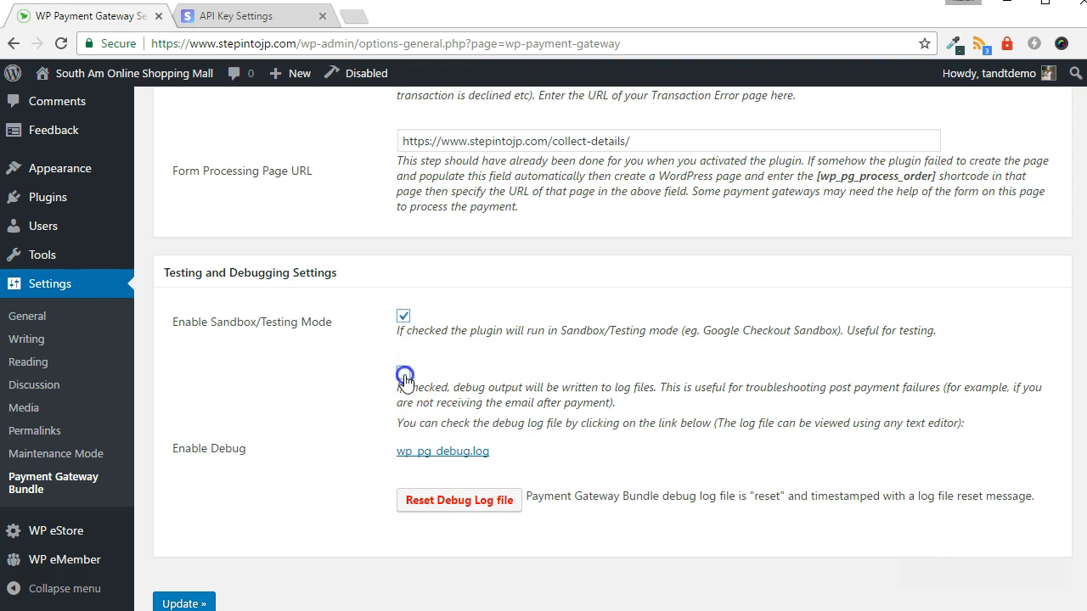
{"action": "left_click", "coordinate": [404, 374]}
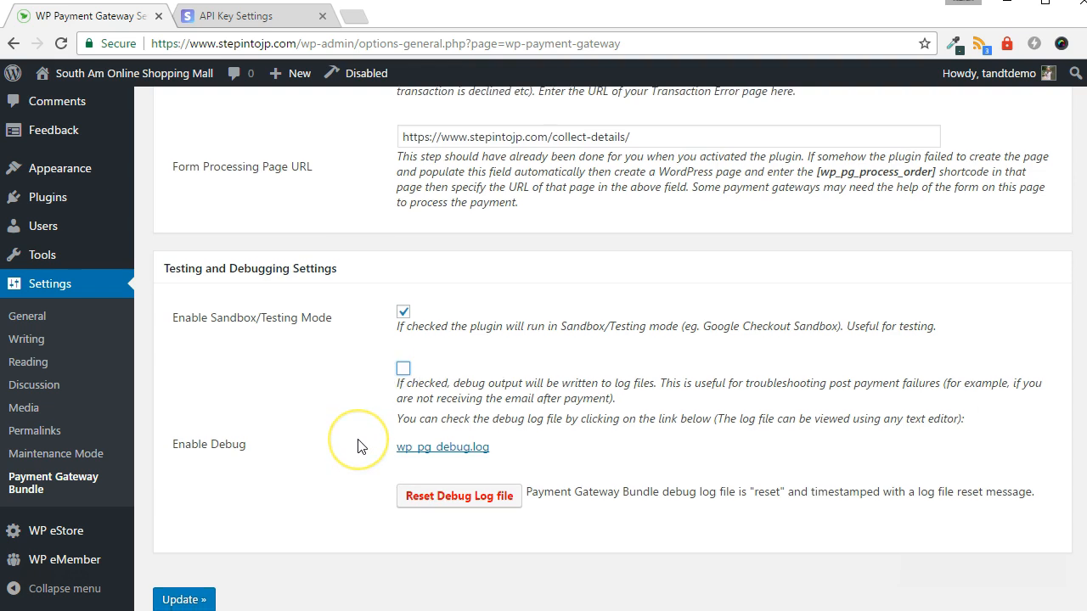
{"action": "scroll", "scroll_direction": "down", "scroll_amount": 3}
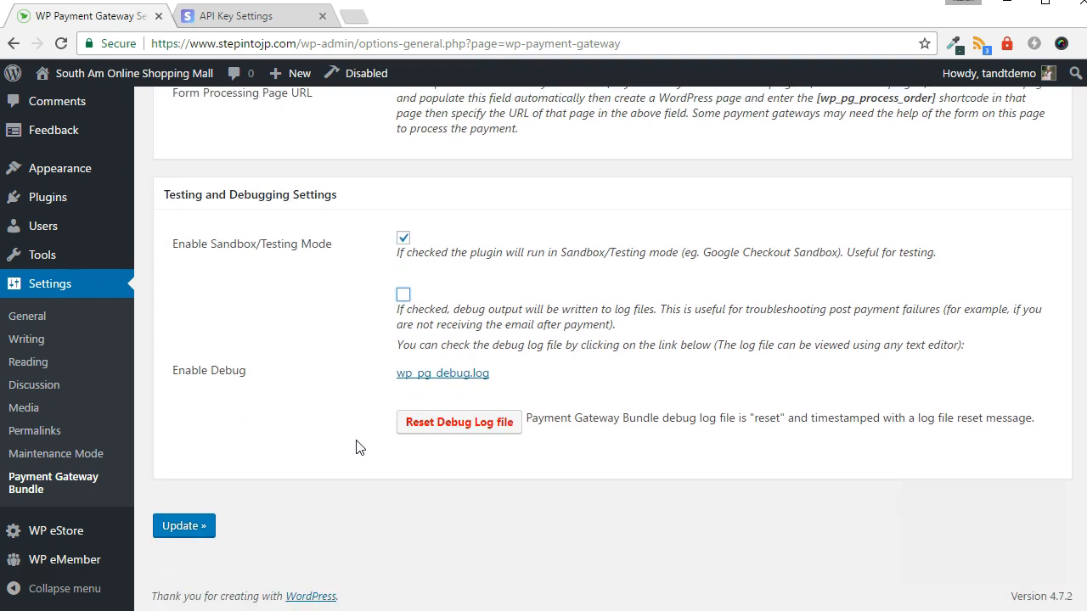
{"action": "left_click", "coordinate": [183, 525]}
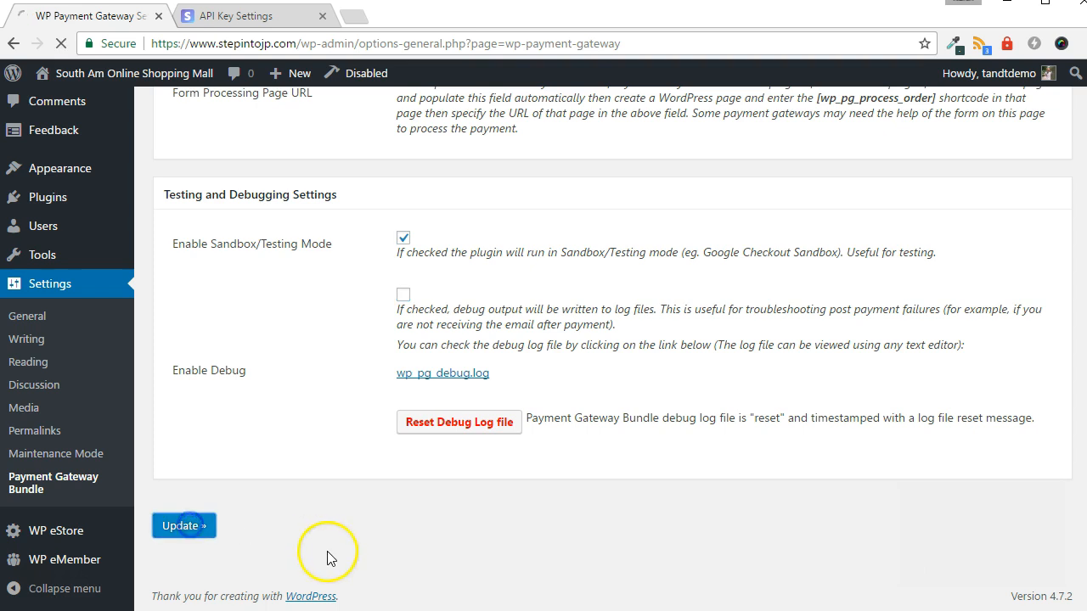
{"action": "left_click", "coordinate": [184, 526]}
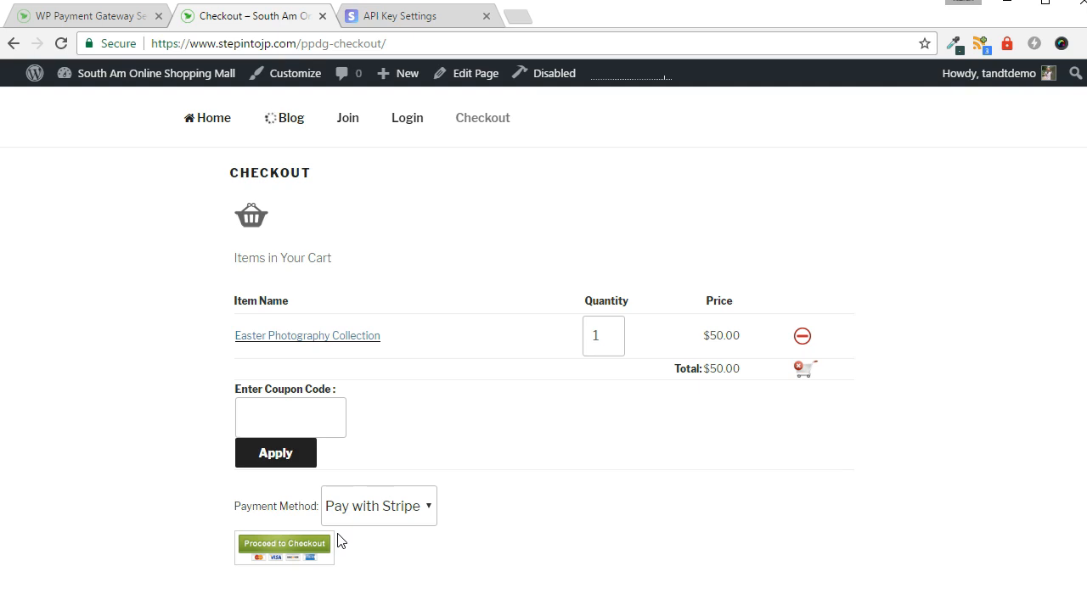
- Choose Pay with Stripe and proceed to checkout with the $50.00 Easter Photography Collection
{"action": "left_click", "coordinate": [378, 506]}
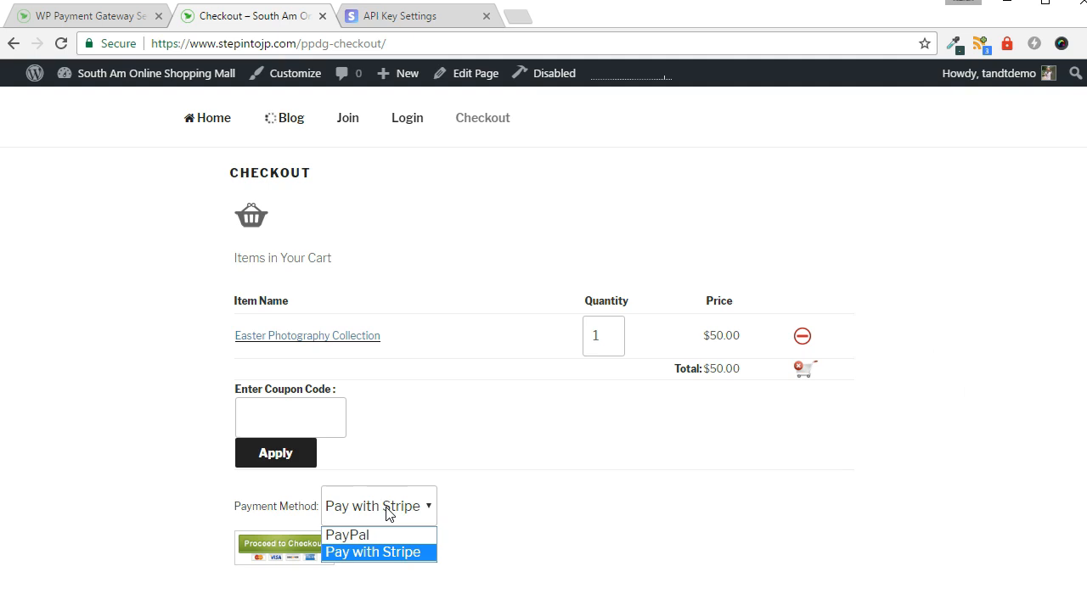
{"action": "left_click", "coordinate": [373, 552]}
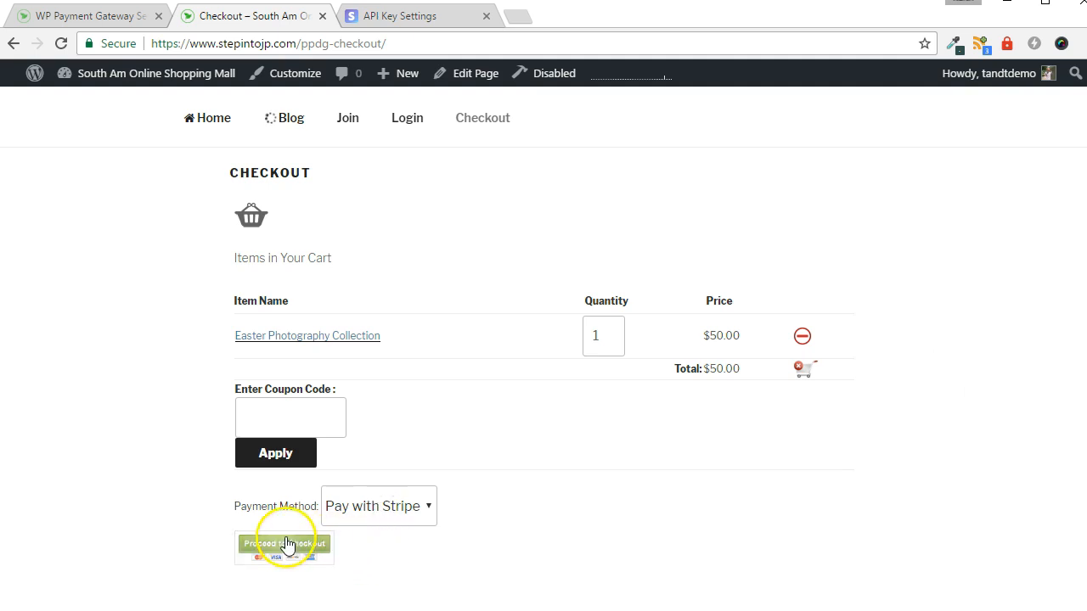
{"action": "left_click", "coordinate": [285, 544]}
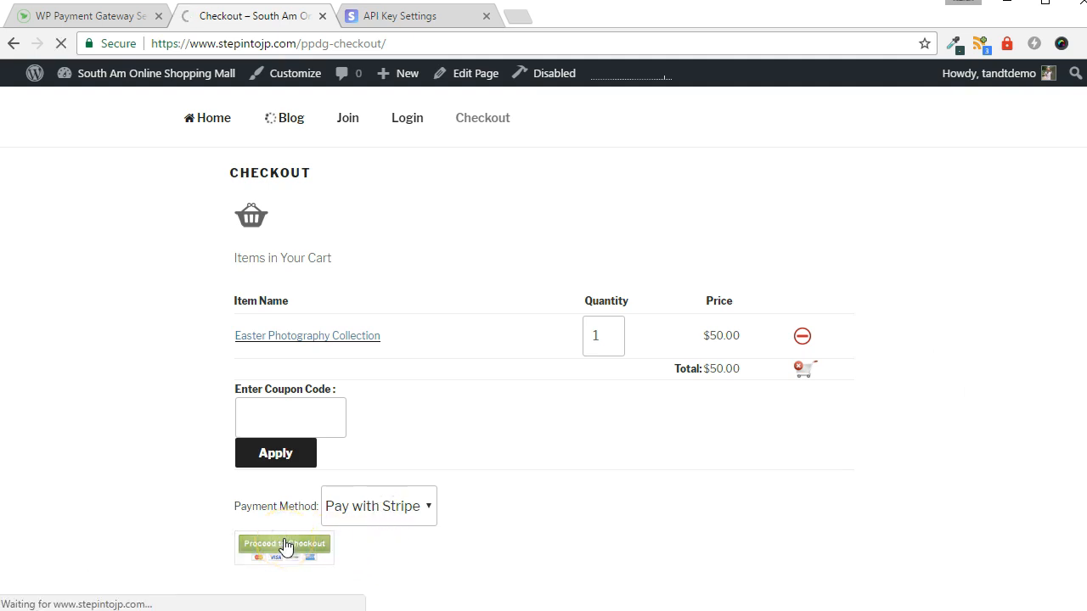
{"action": "left_click", "coordinate": [284, 543]}
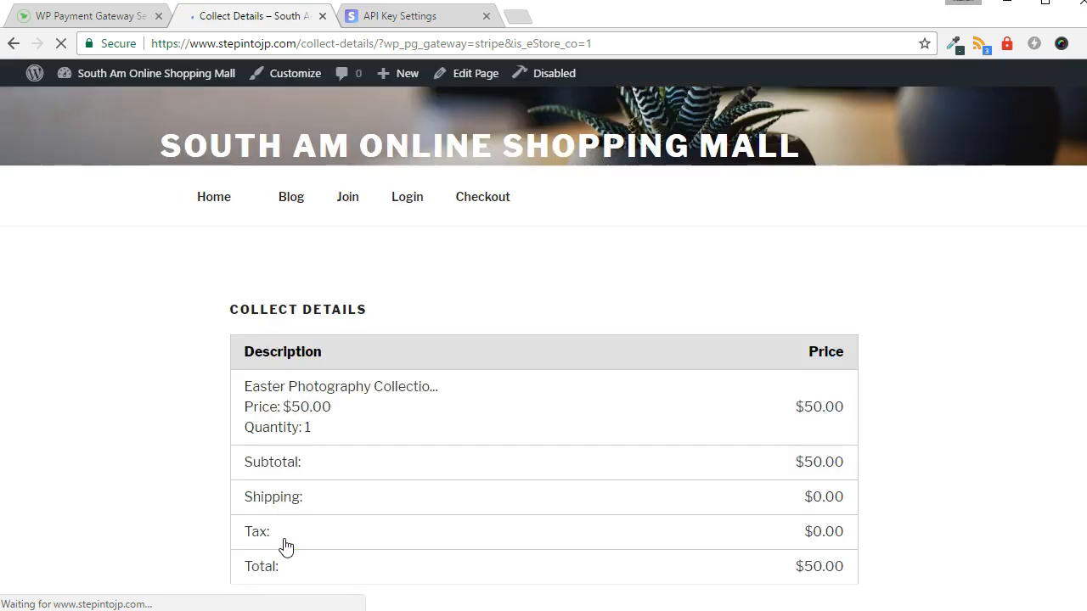
- Submit the test billing and card details, sending the $50 payment to Stripe
{"action": "scroll", "scroll_direction": "down", "scroll_amount": 3}
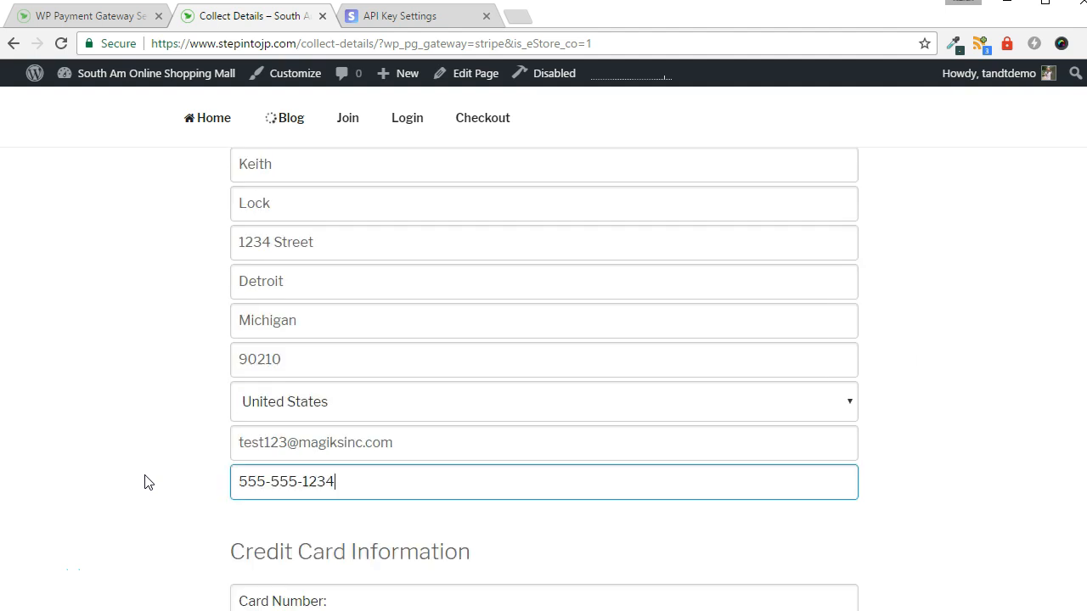
{"action": "scroll", "scroll_direction": "down", "scroll_amount": 3}
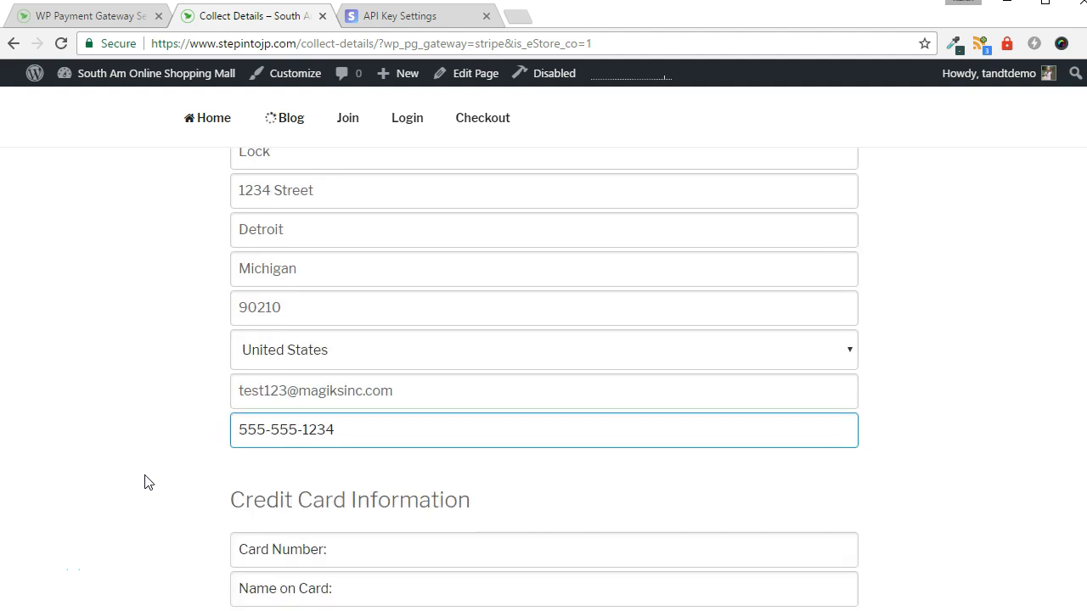
{"action": "scroll", "scroll_direction": "down", "scroll_amount": 3}
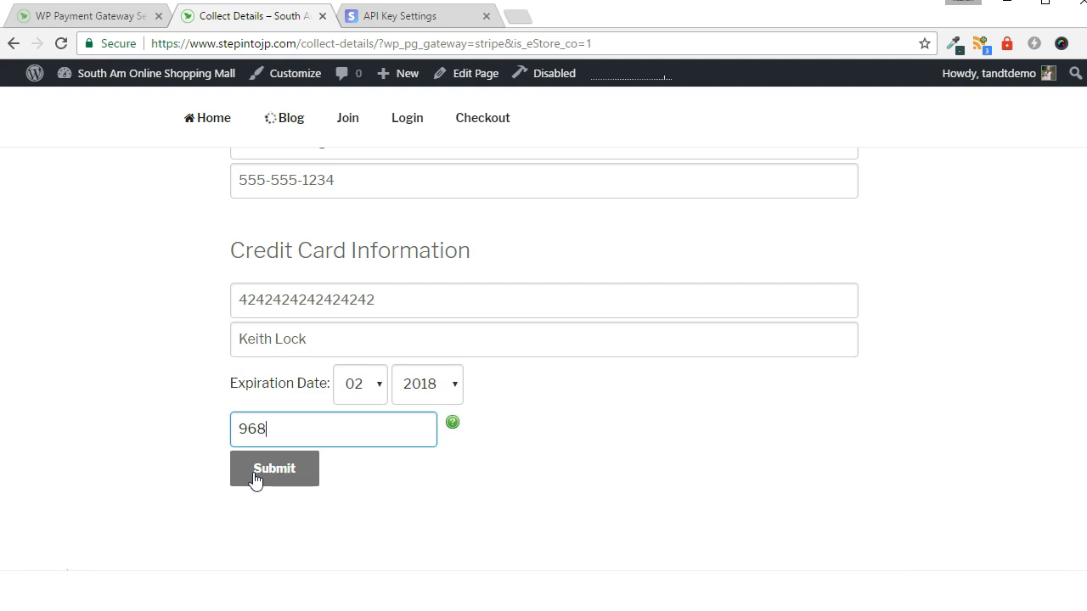
{"action": "left_click", "coordinate": [273, 468]}
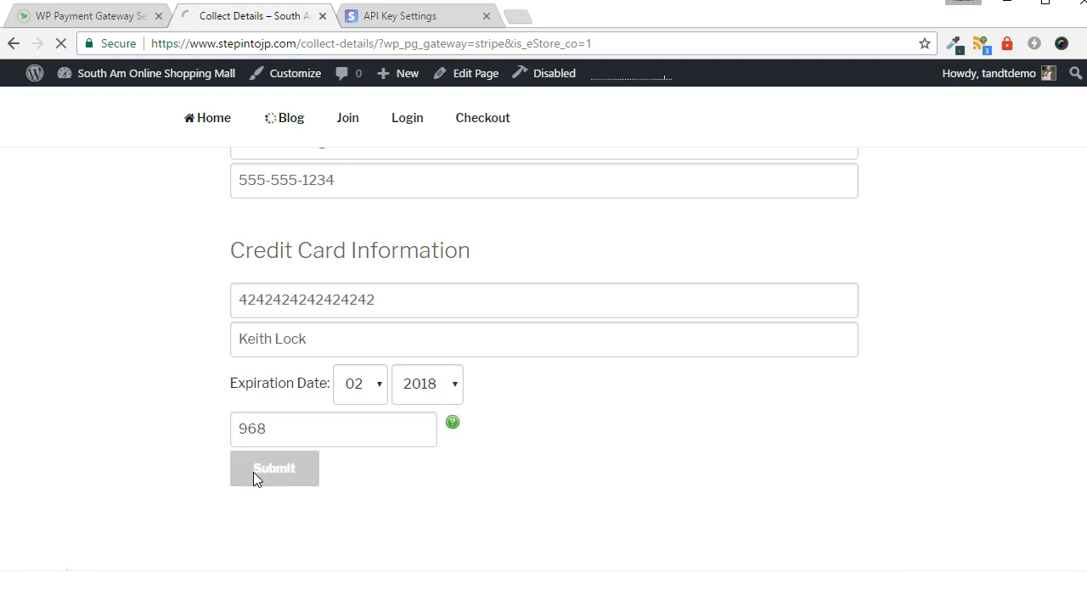
{"action": "left_click", "coordinate": [274, 468]}
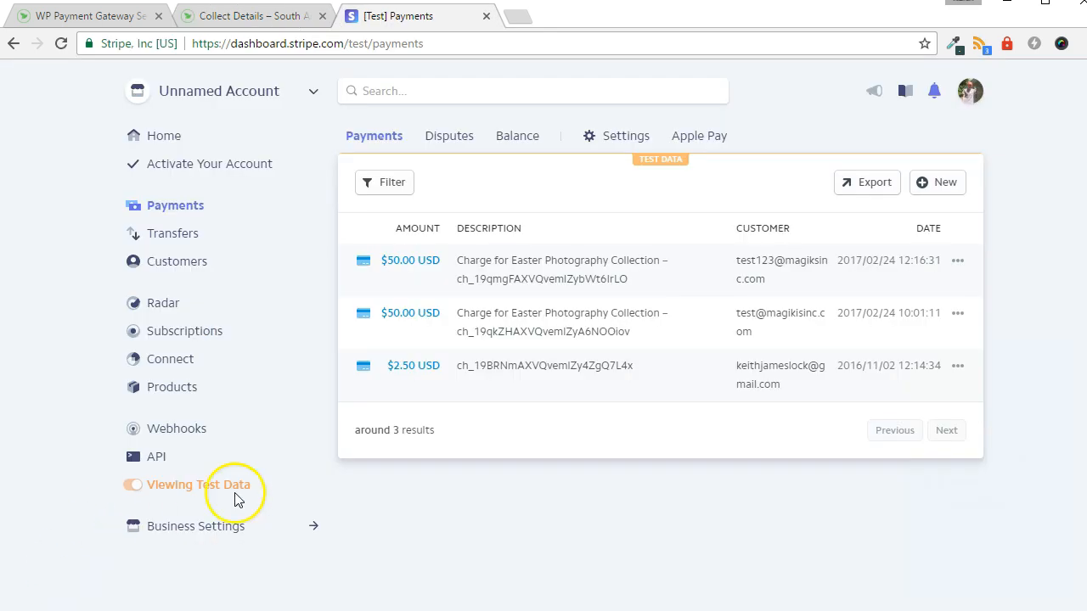
{"action": "mouse_move", "coordinate": [175, 206]}
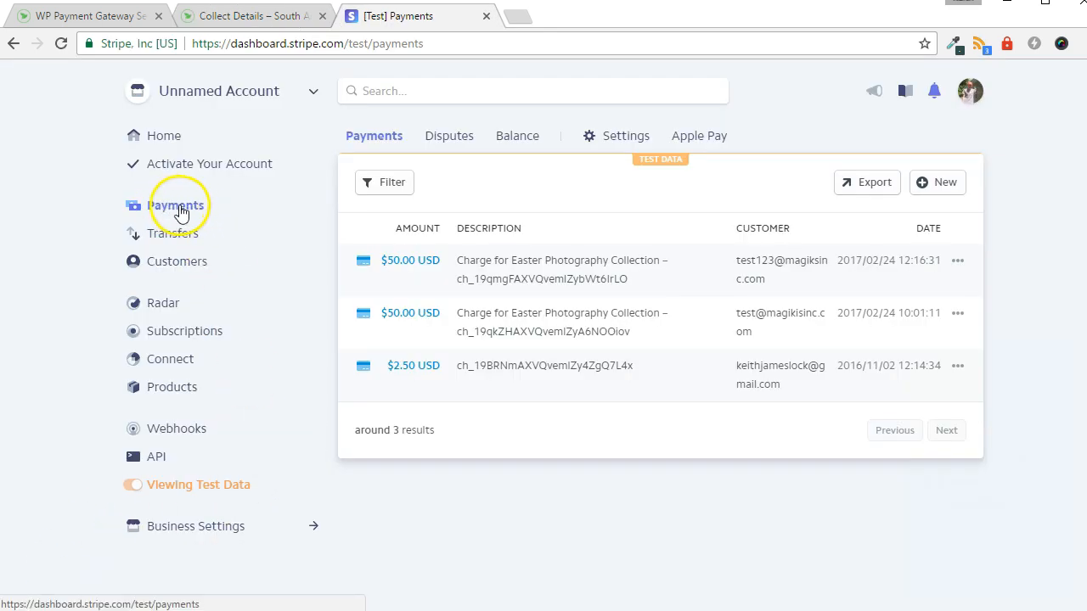
{"action": "mouse_move", "coordinate": [603, 305]}
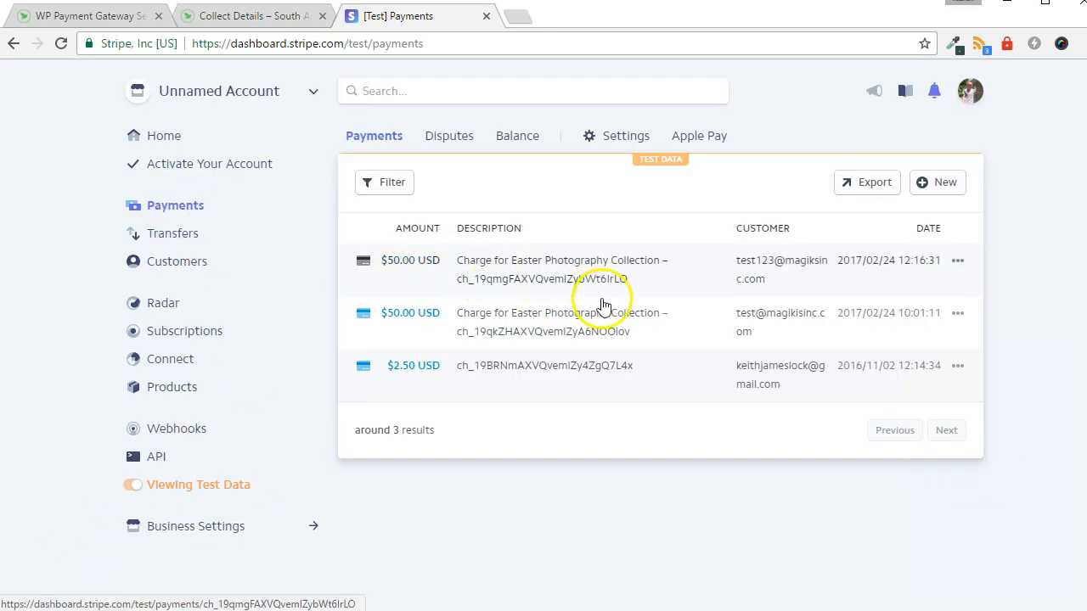
{"action": "mouse_move", "coordinate": [656, 300]}
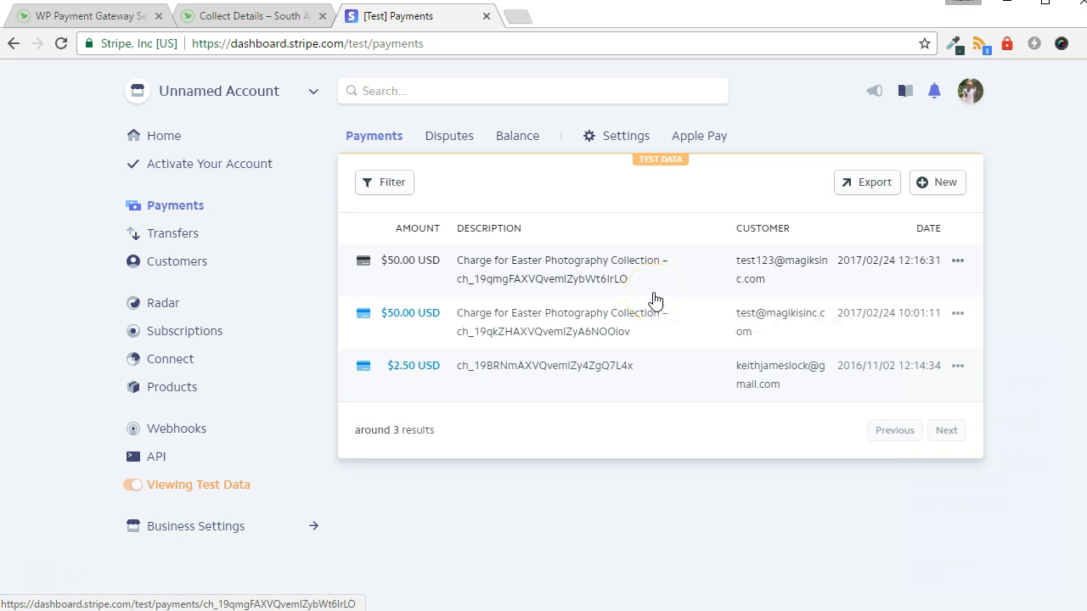
{"action": "mouse_move", "coordinate": [157, 457]}
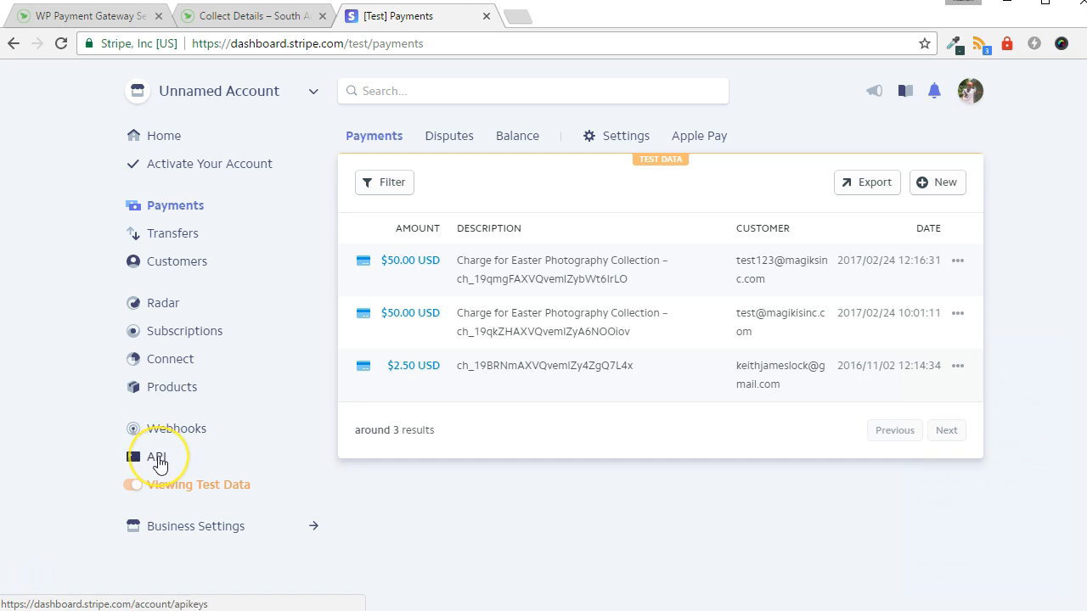
{"action": "mouse_move", "coordinate": [156, 457]}
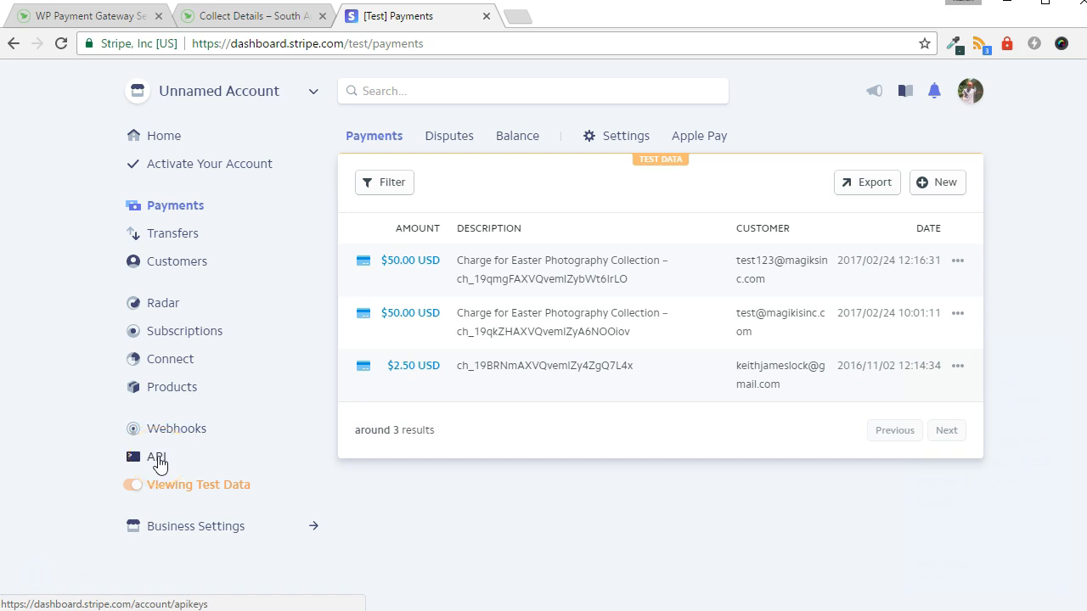
- After checking the new $50.00 test charge, go to Stripe's API keys page
{"action": "left_click", "coordinate": [156, 457]}
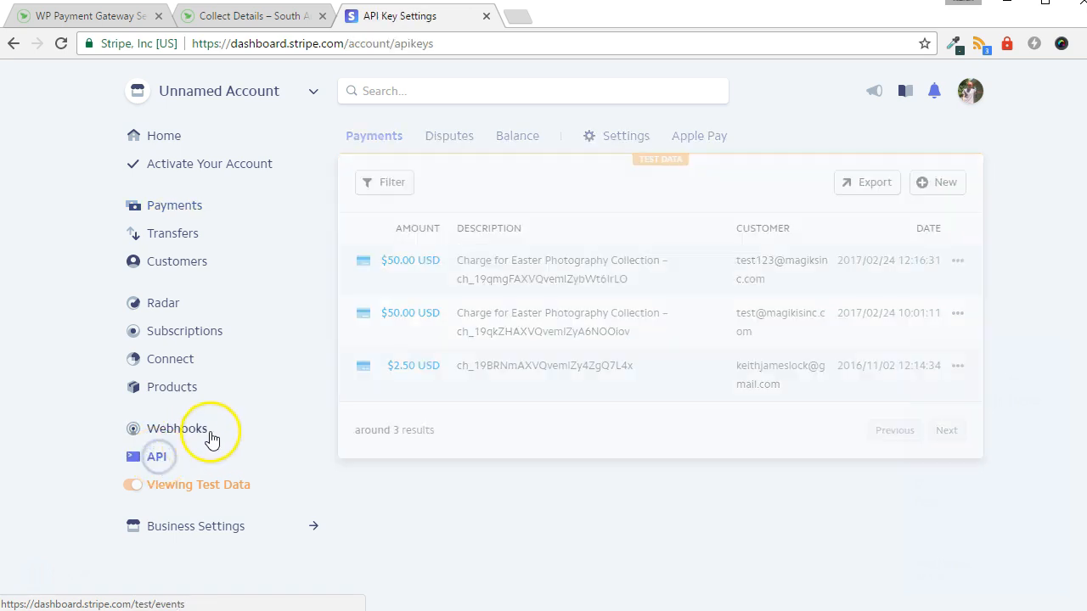
- Copy Stripe's live secret key into WordPress's Stripe Secret Key field
{"action": "left_click", "coordinate": [156, 457]}
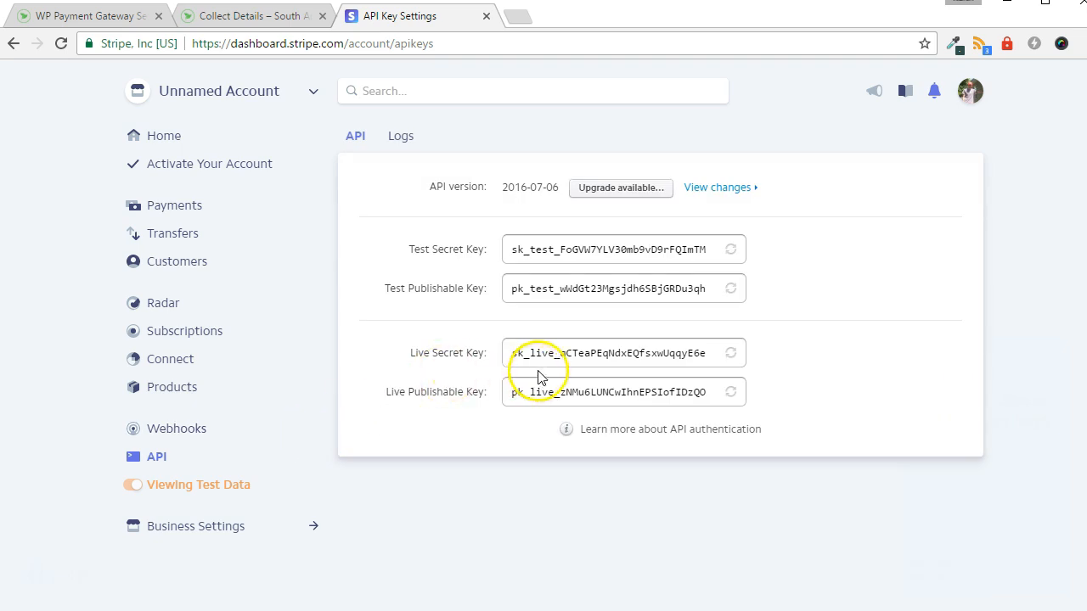
{"action": "triple_click", "coordinate": [607, 352]}
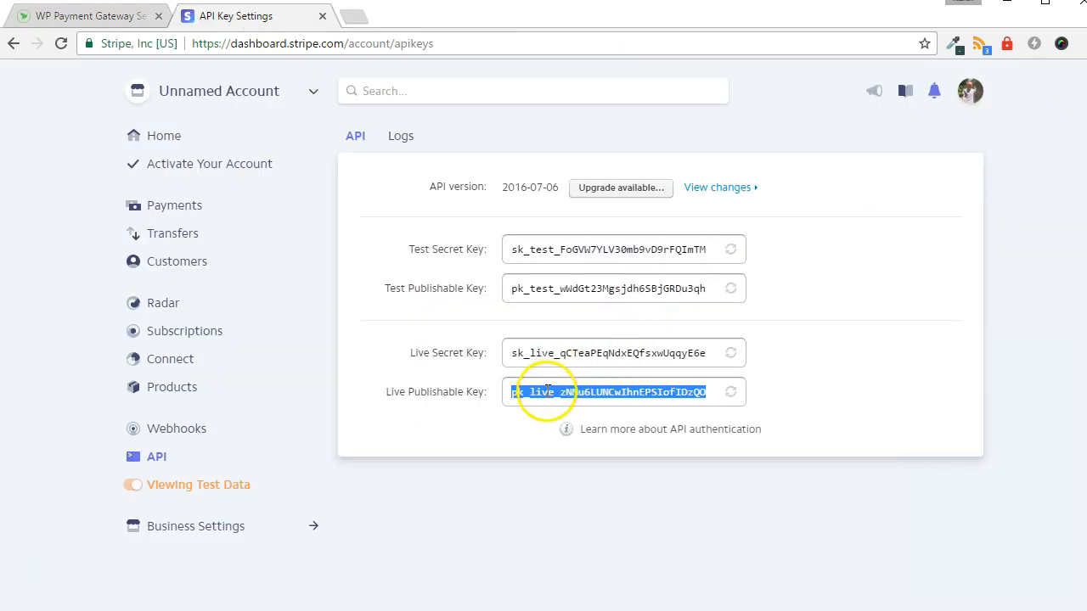
{"action": "left_click", "coordinate": [85, 16]}
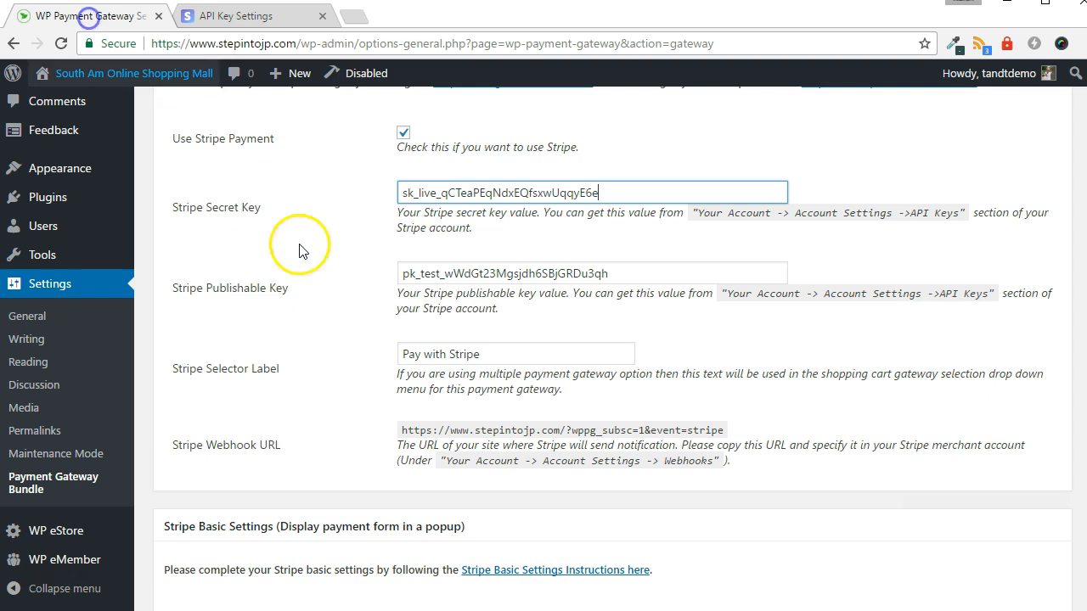
- Replace the Stripe publishable key with the live key and update the gateway settings
{"action": "triple_click", "coordinate": [590, 274]}
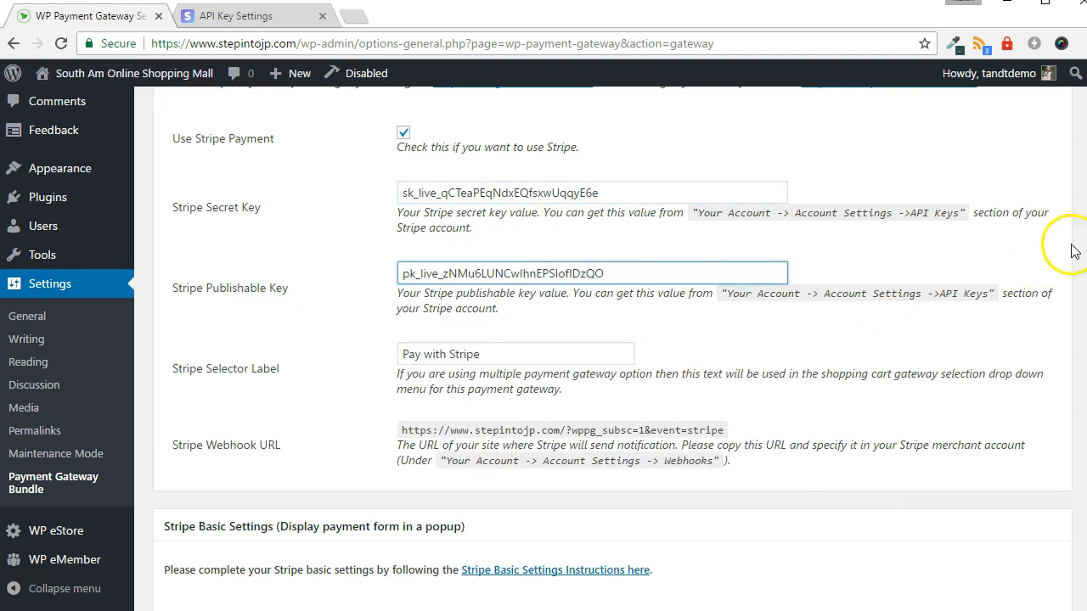
{"action": "scroll", "scroll_direction": "down", "scroll_amount": 3}
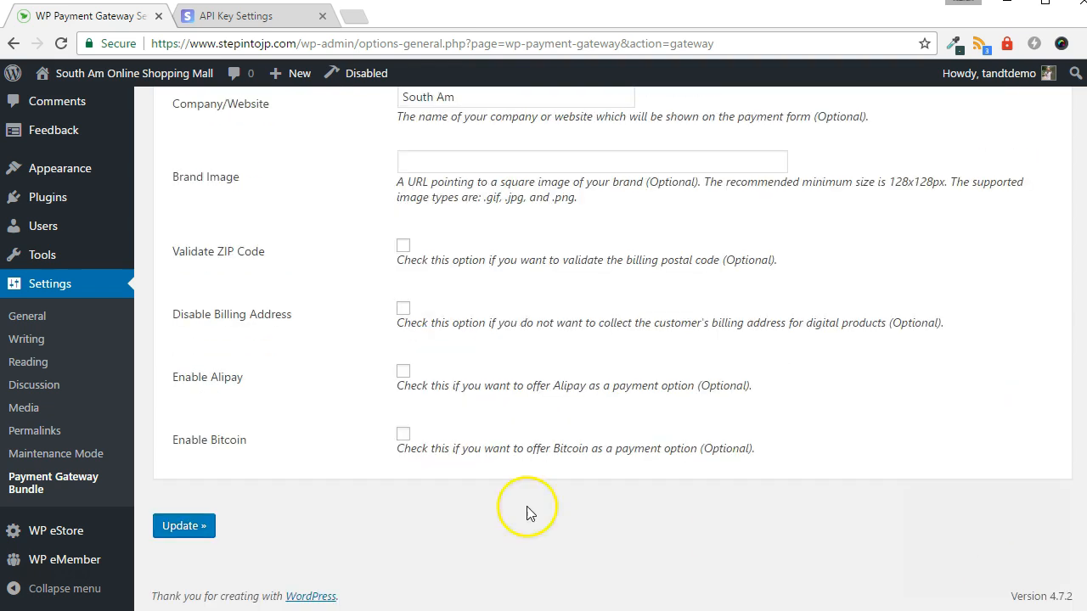
{"action": "left_click", "coordinate": [184, 525]}
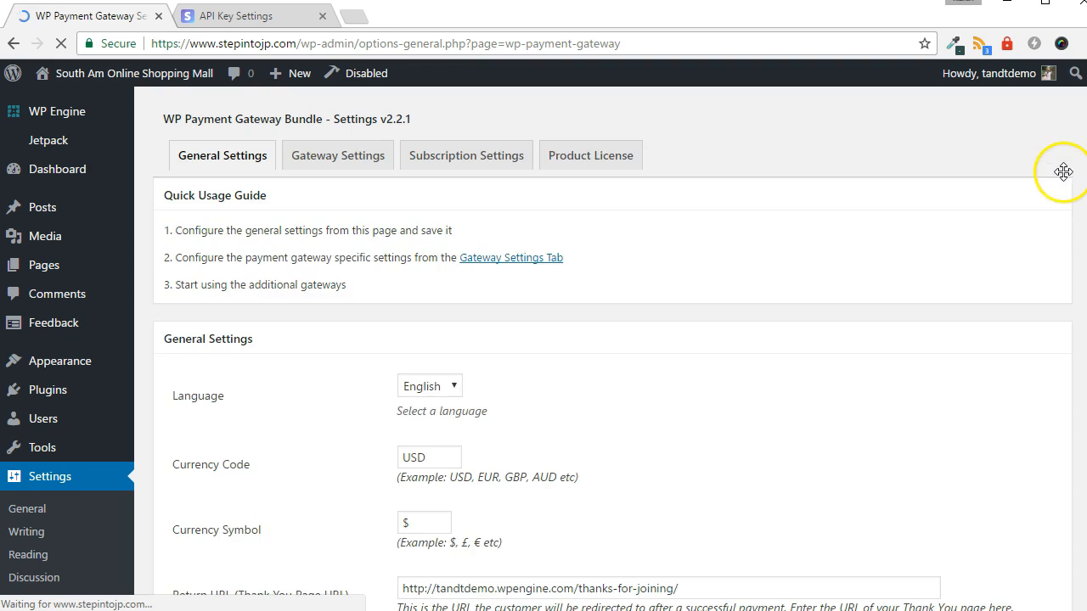
{"action": "scroll", "scroll_direction": "down", "scroll_amount": 3}
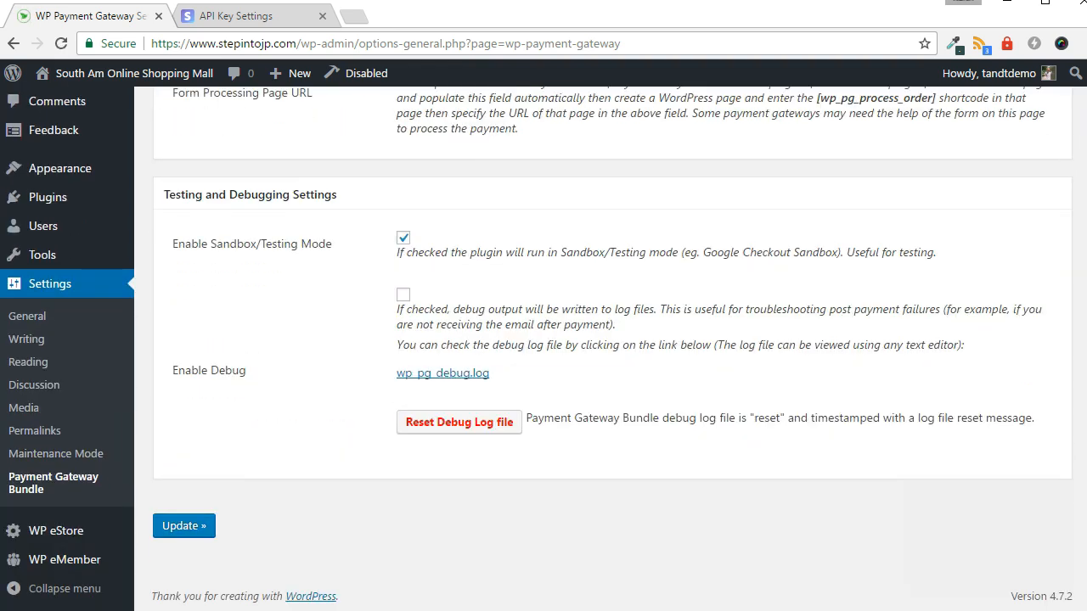